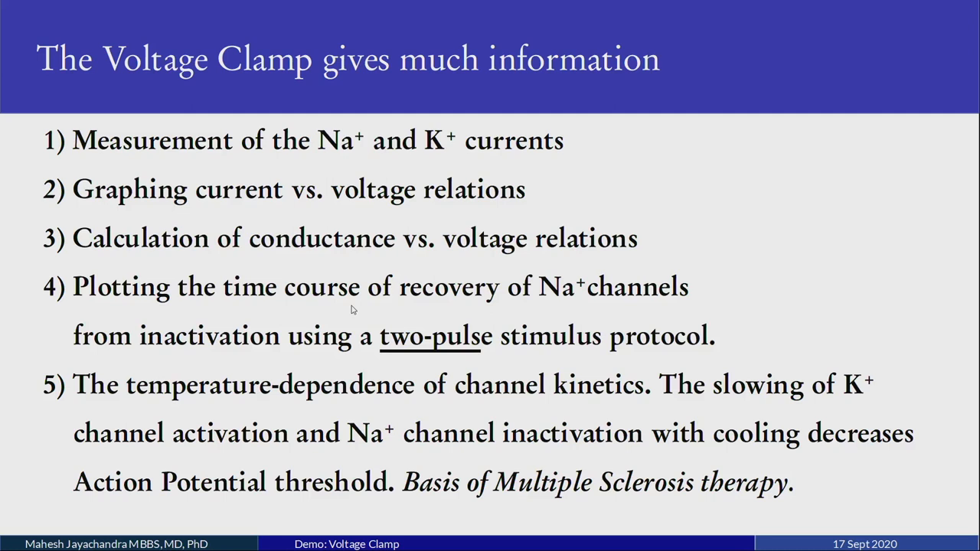
mouse_move(351, 316)
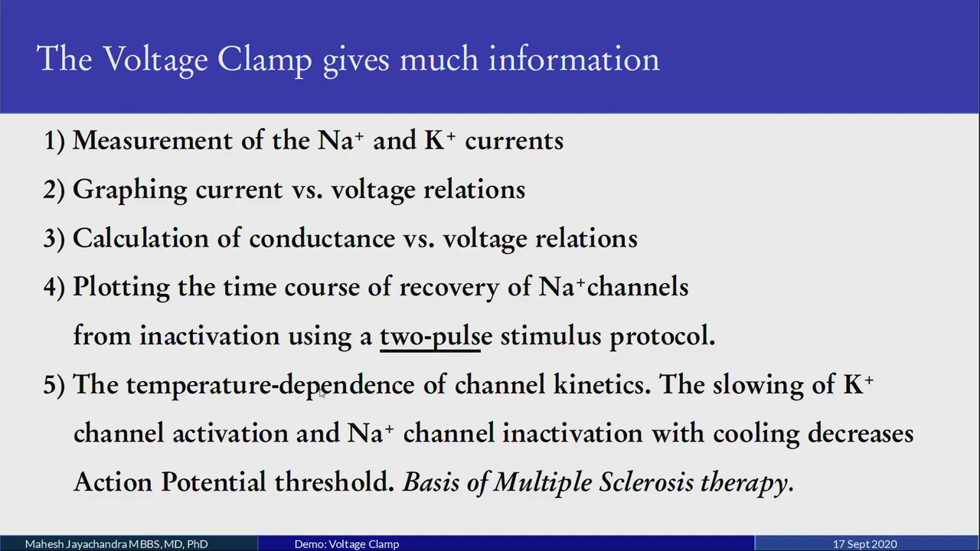
mouse_move(322, 392)
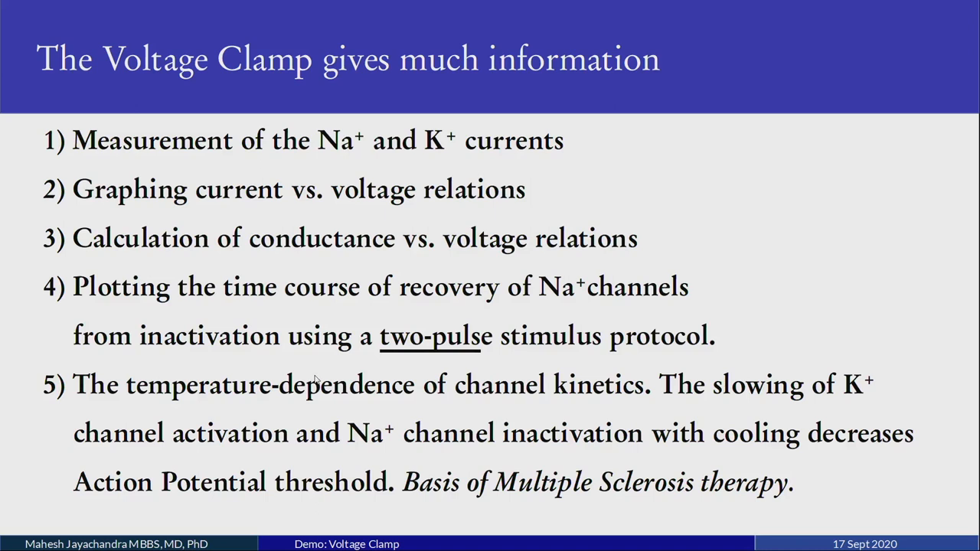
mouse_move(316, 381)
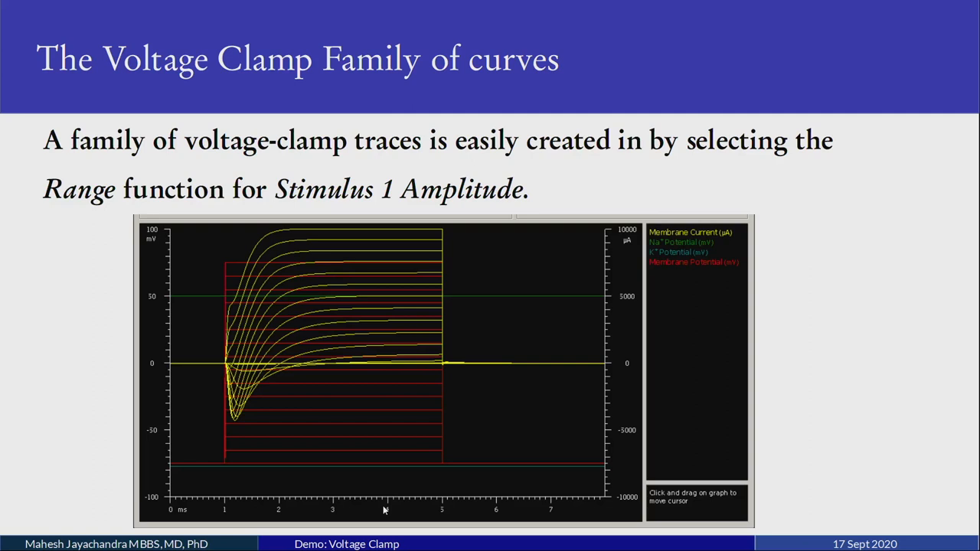
mouse_move(559, 410)
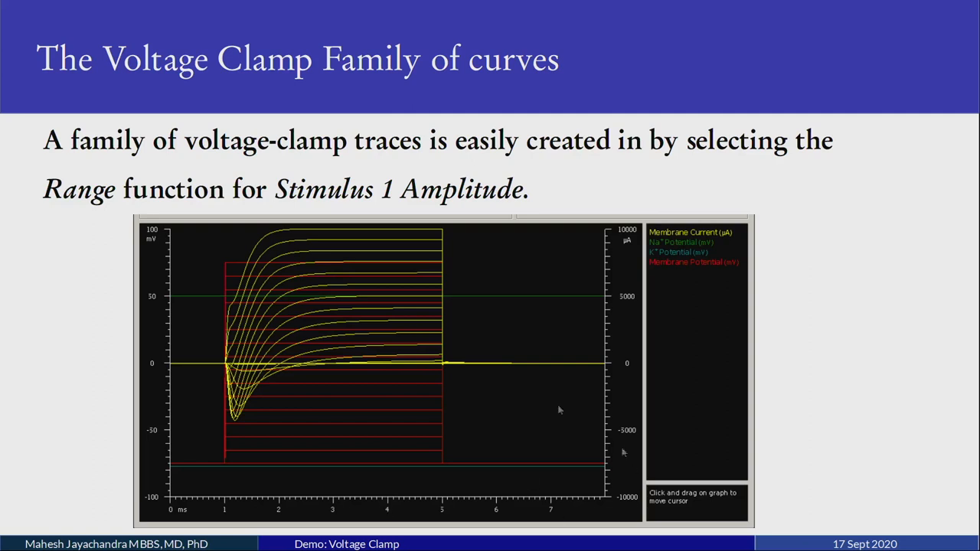
mouse_move(803, 401)
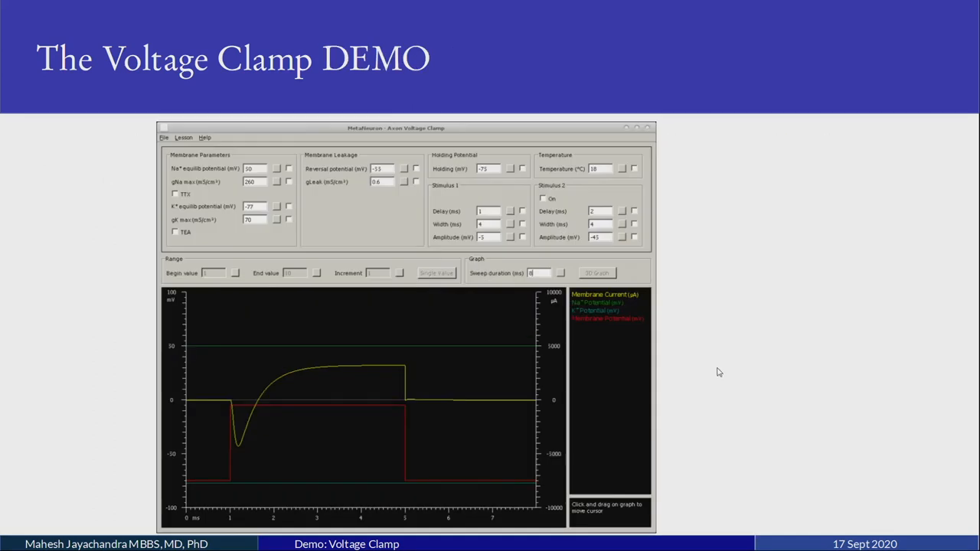
mouse_move(469, 294)
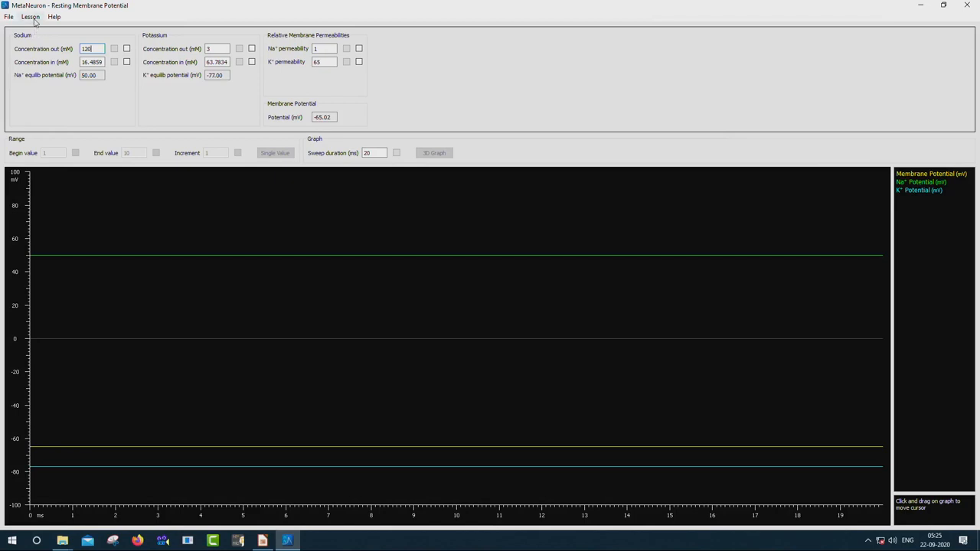
Step: Switch to Lesson 5: Axon Voltage Clamp from the lesson list
left_click(31, 16)
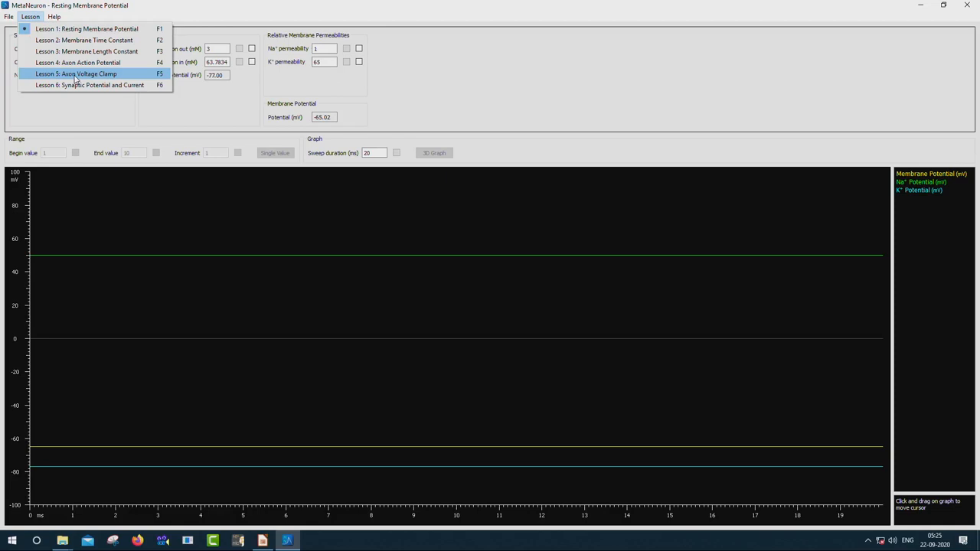
left_click(76, 74)
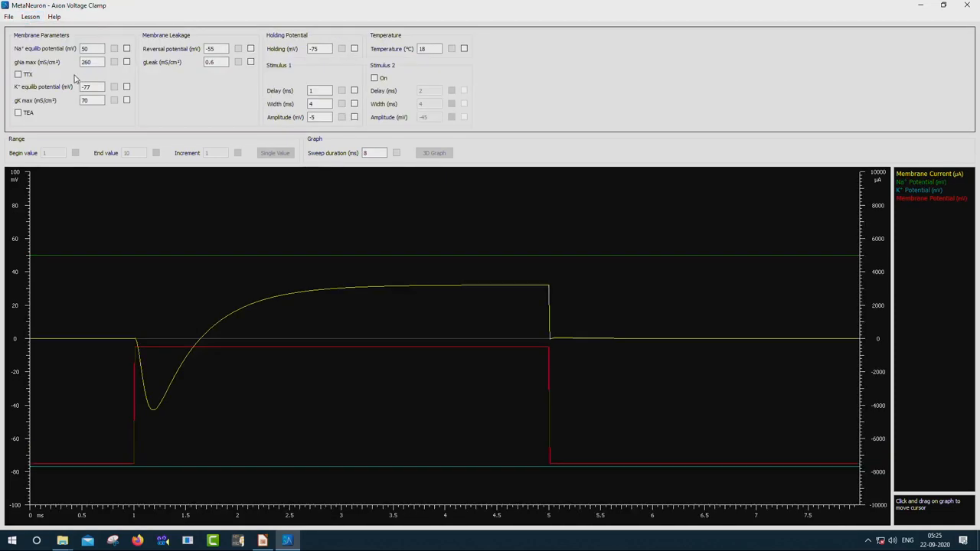
mouse_move(273, 314)
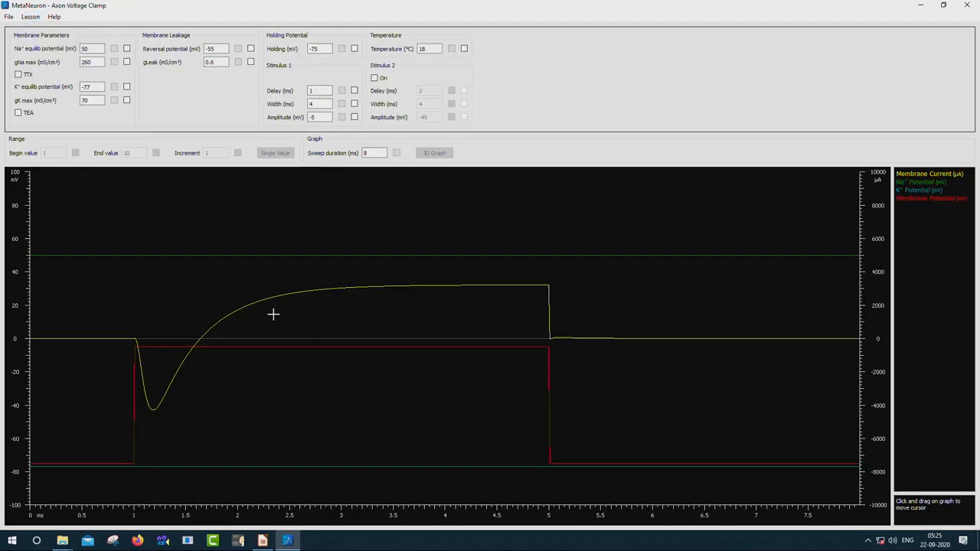
mouse_move(108, 212)
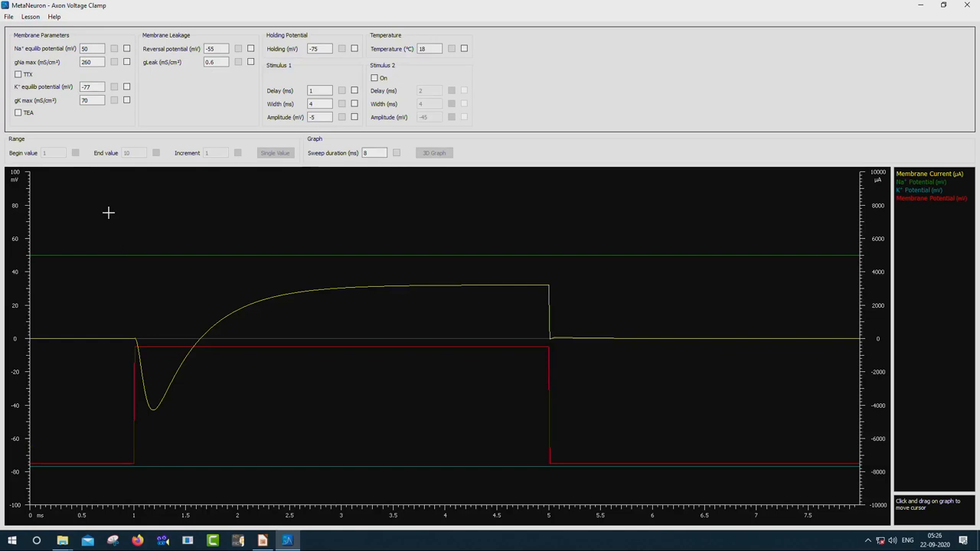
mouse_move(31, 60)
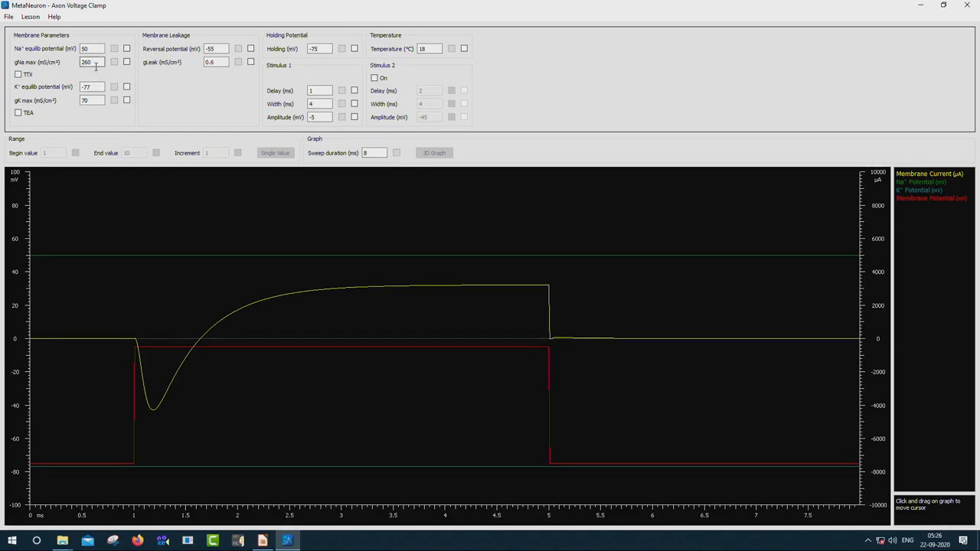
mouse_move(65, 72)
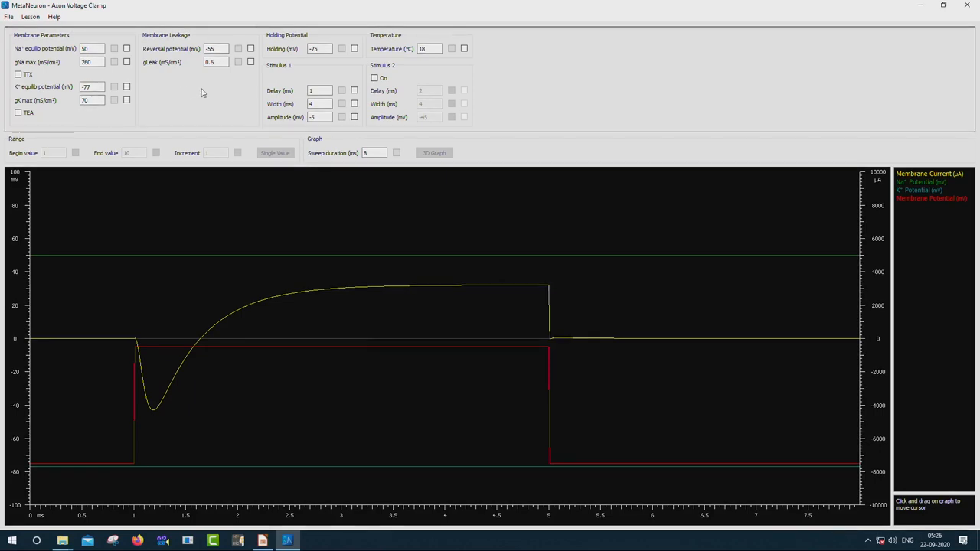
left_click(214, 62)
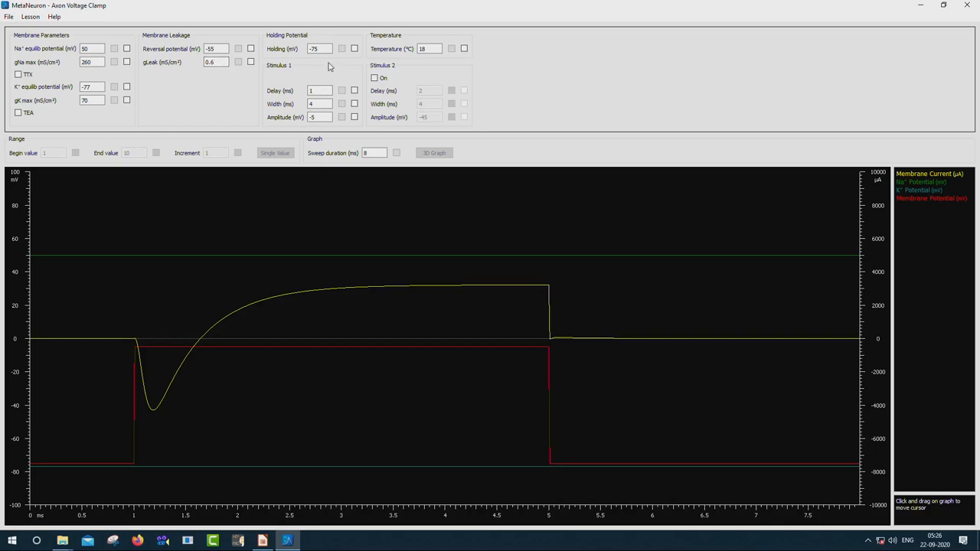
left_click(318, 48)
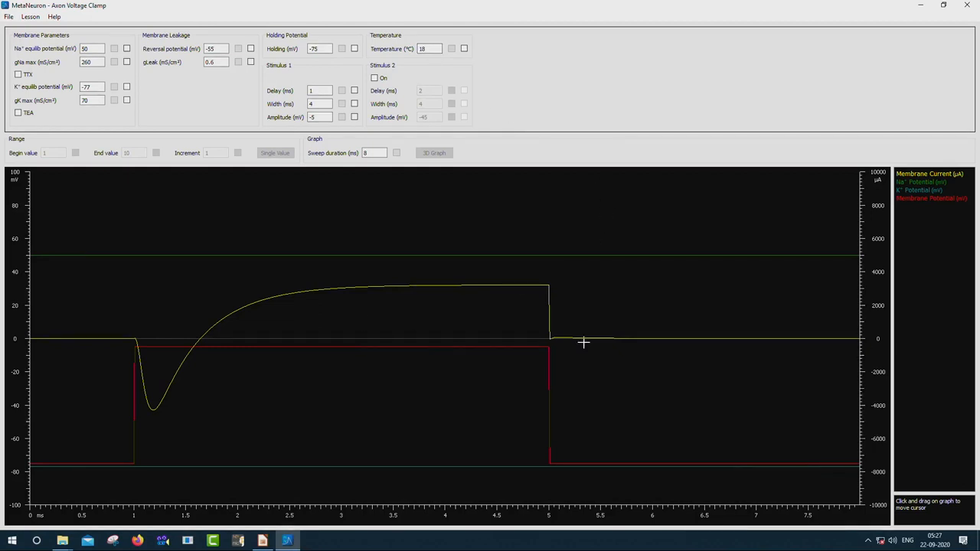
mouse_move(653, 355)
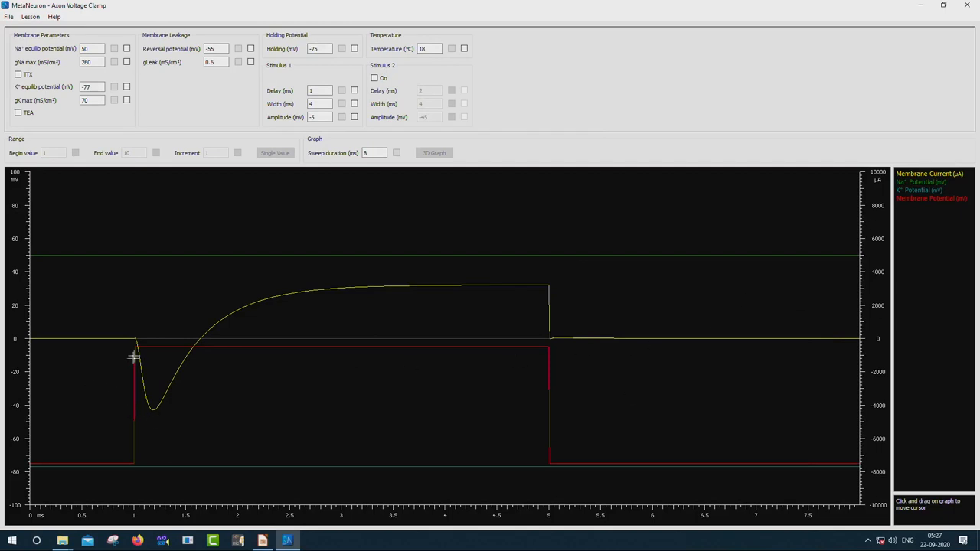
mouse_move(237, 310)
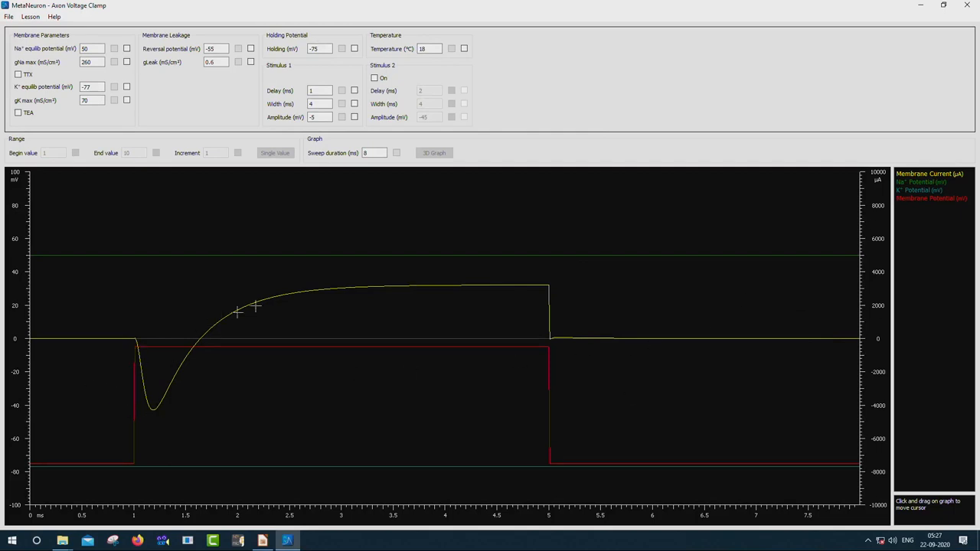
mouse_move(144, 472)
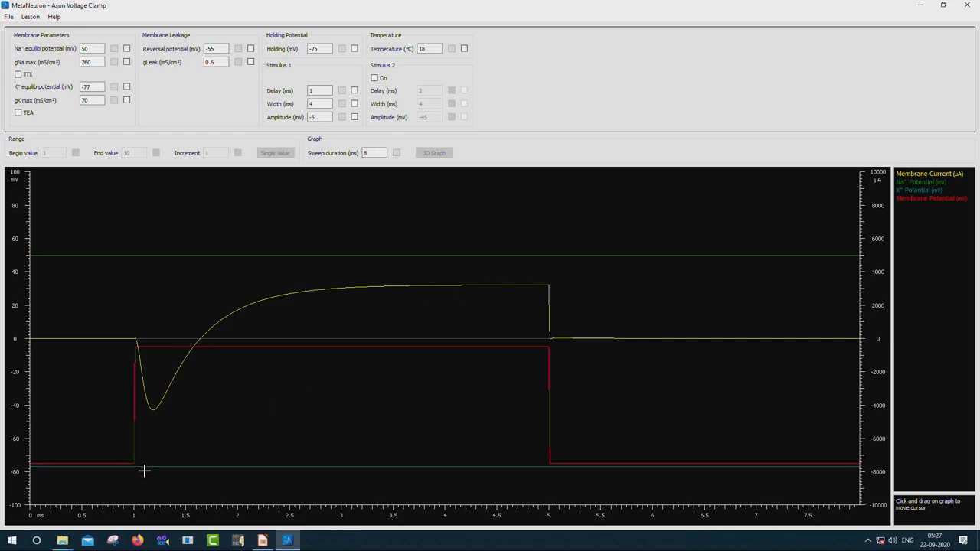
mouse_move(138, 472)
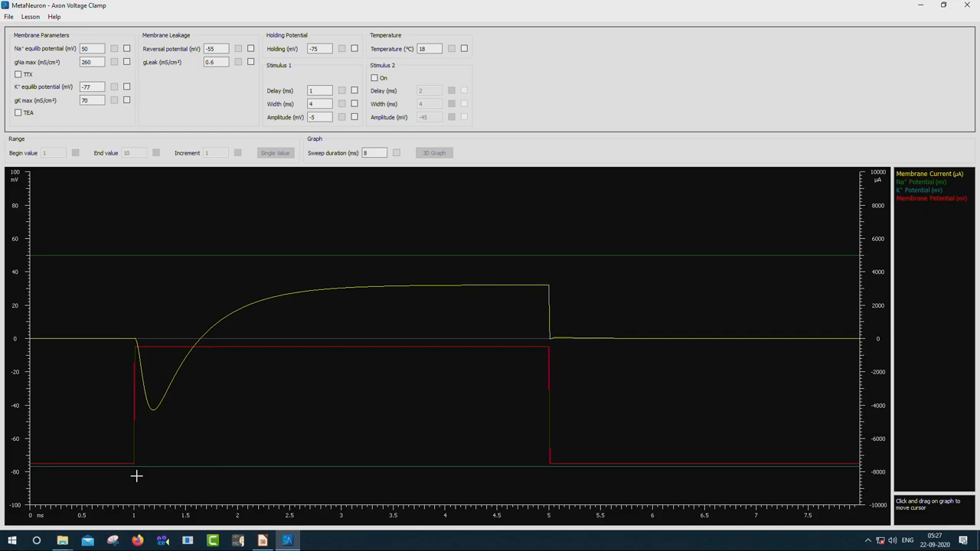
mouse_move(139, 427)
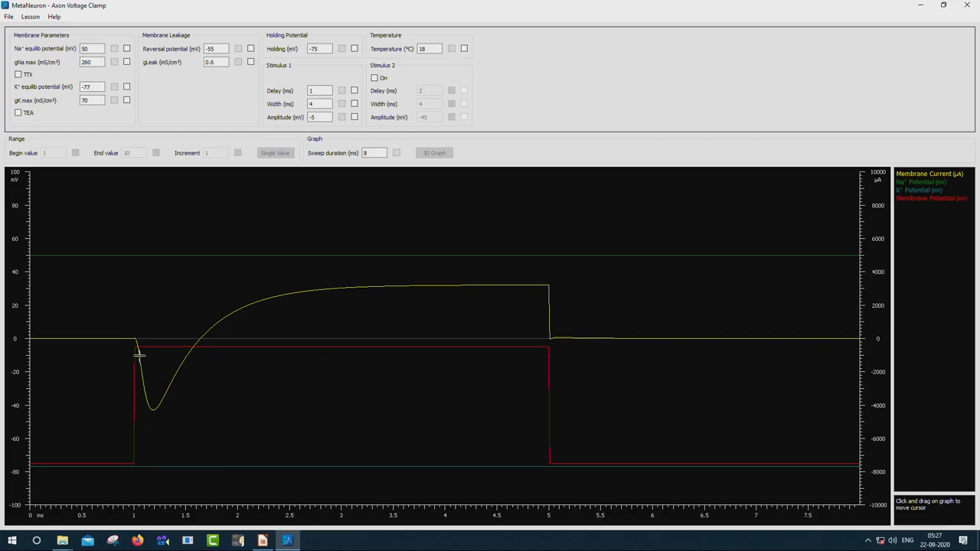
mouse_move(549, 347)
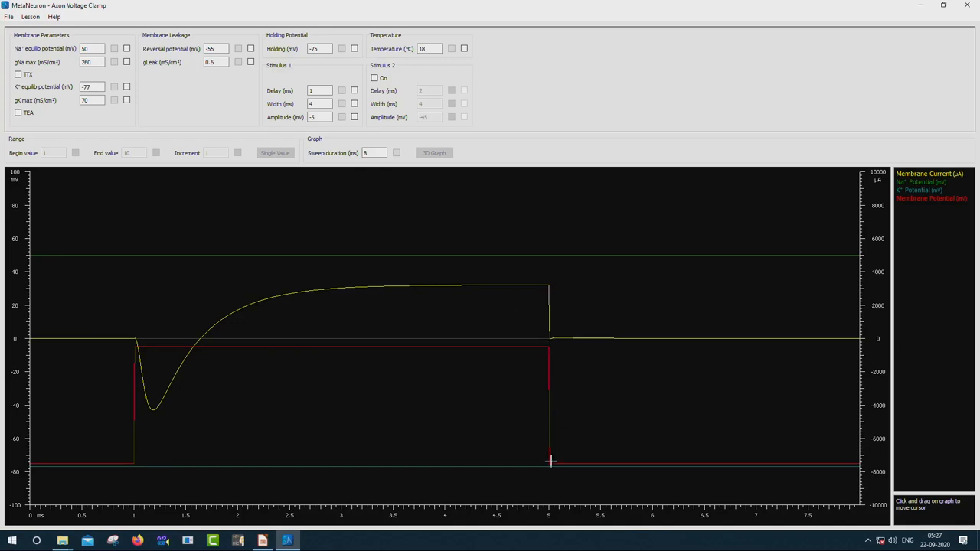
mouse_move(593, 254)
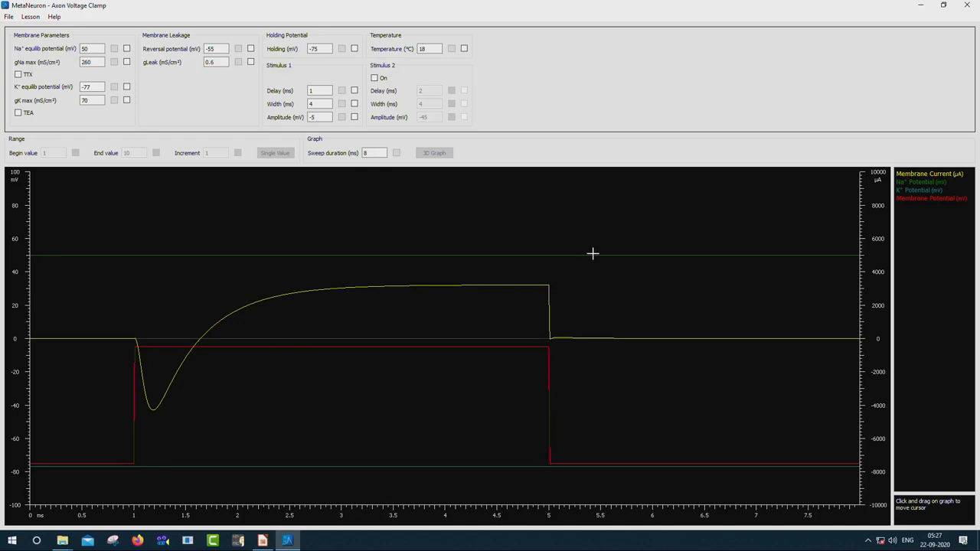
mouse_move(582, 255)
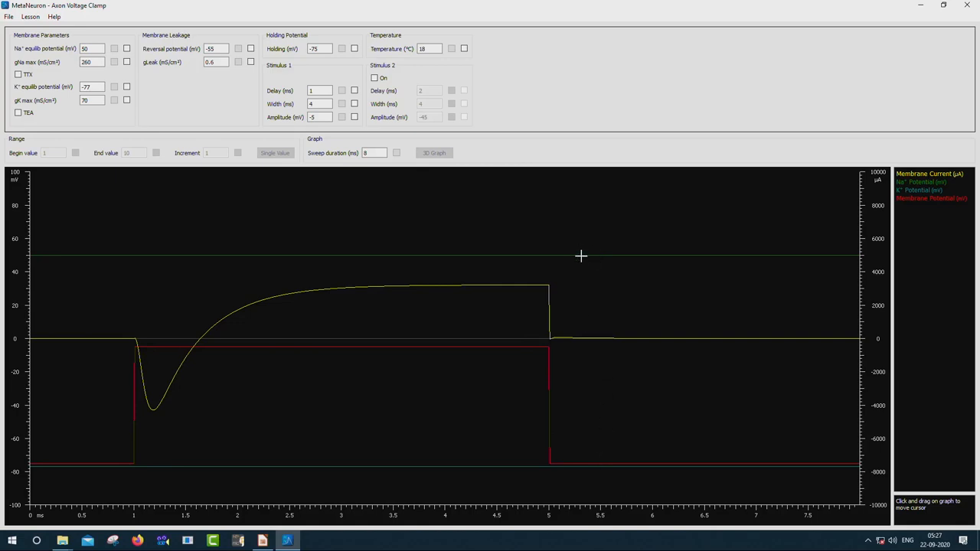
mouse_move(417, 467)
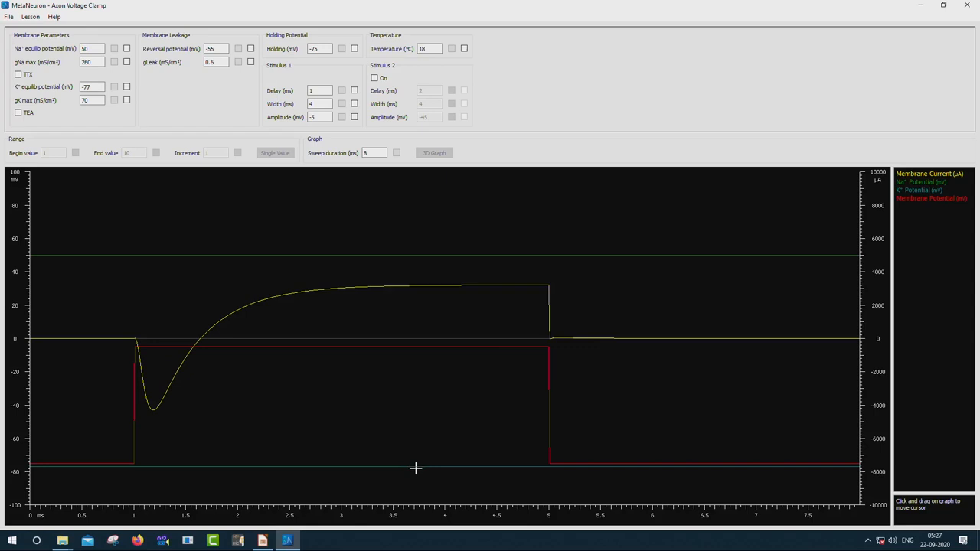
mouse_move(74, 351)
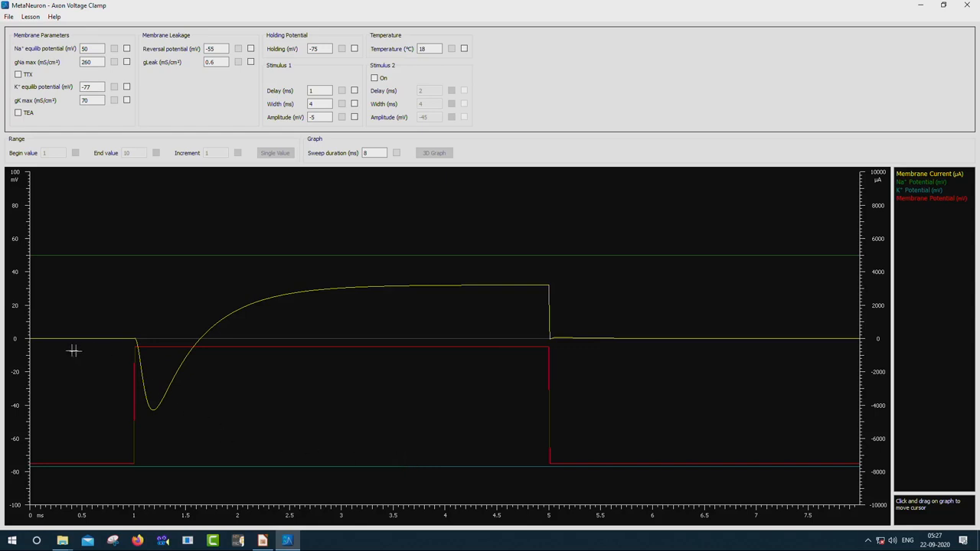
mouse_move(29, 340)
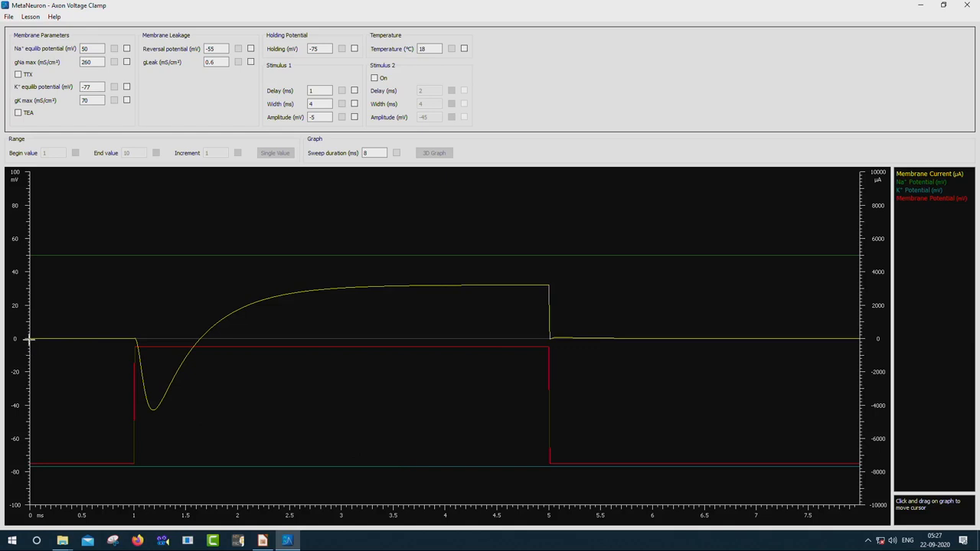
mouse_move(138, 462)
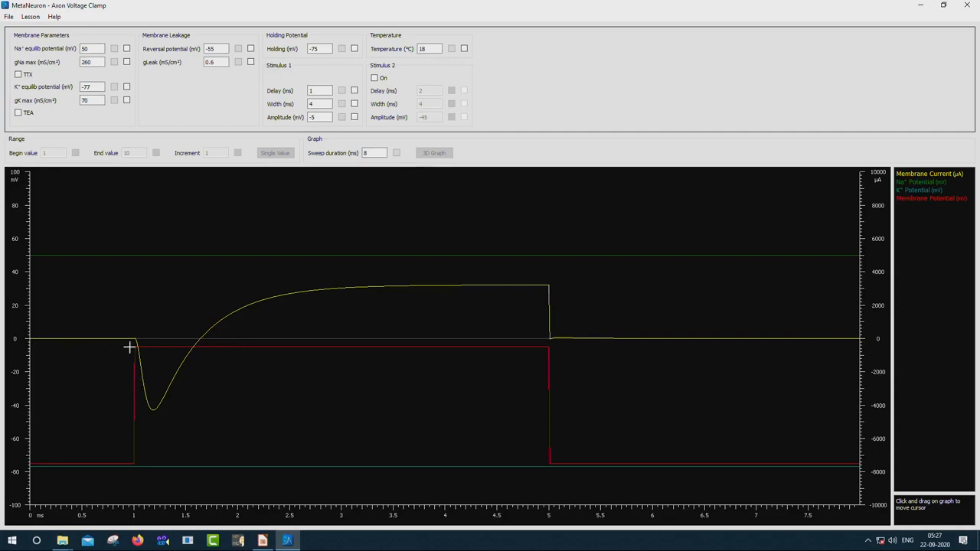
mouse_move(161, 413)
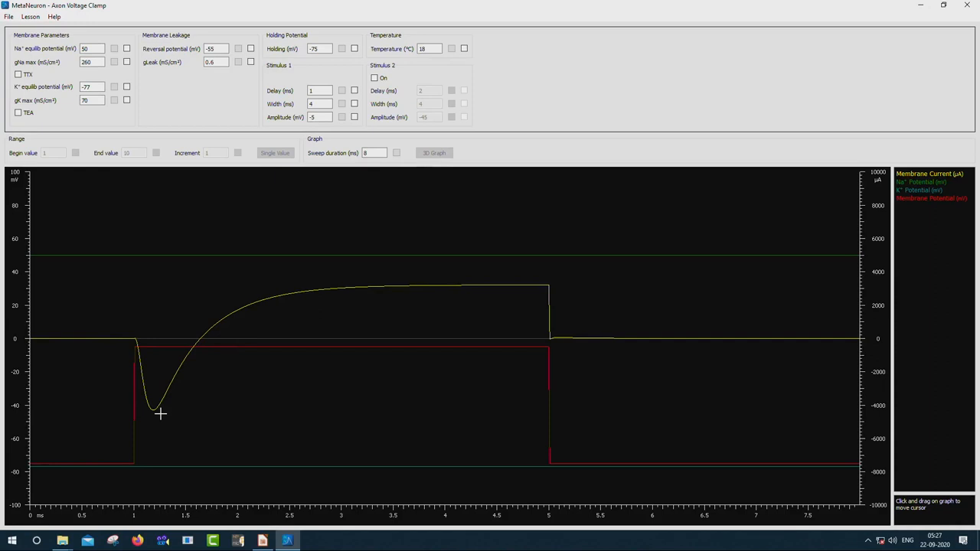
mouse_move(521, 287)
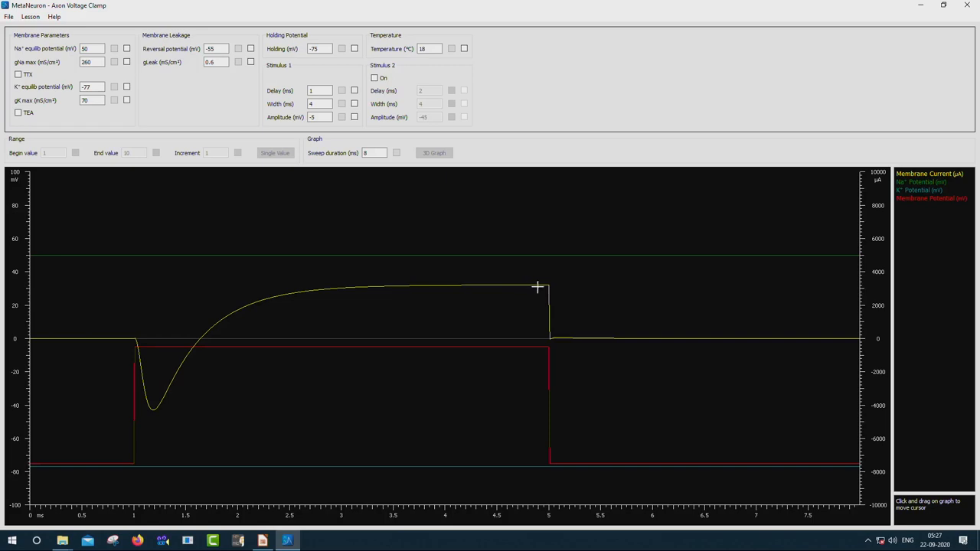
mouse_move(557, 323)
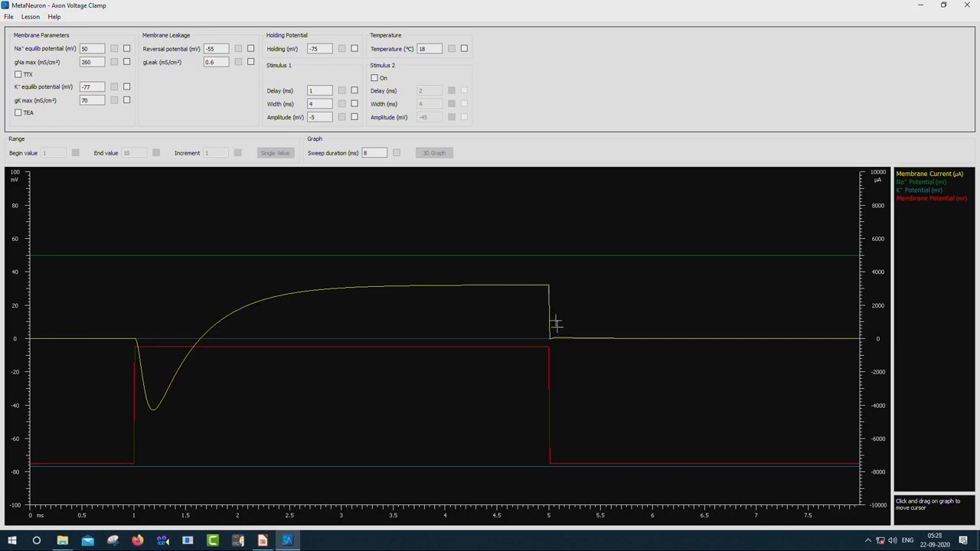
mouse_move(558, 347)
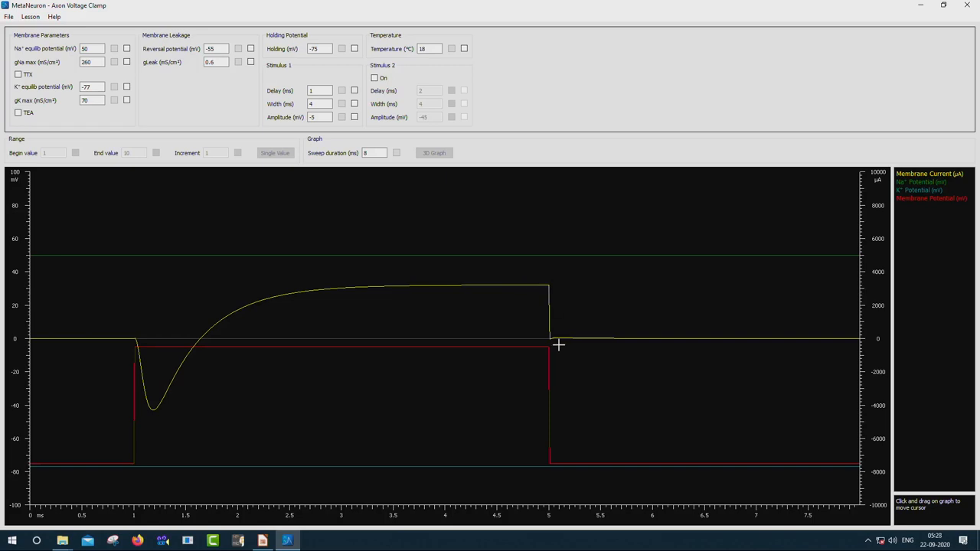
mouse_move(119, 336)
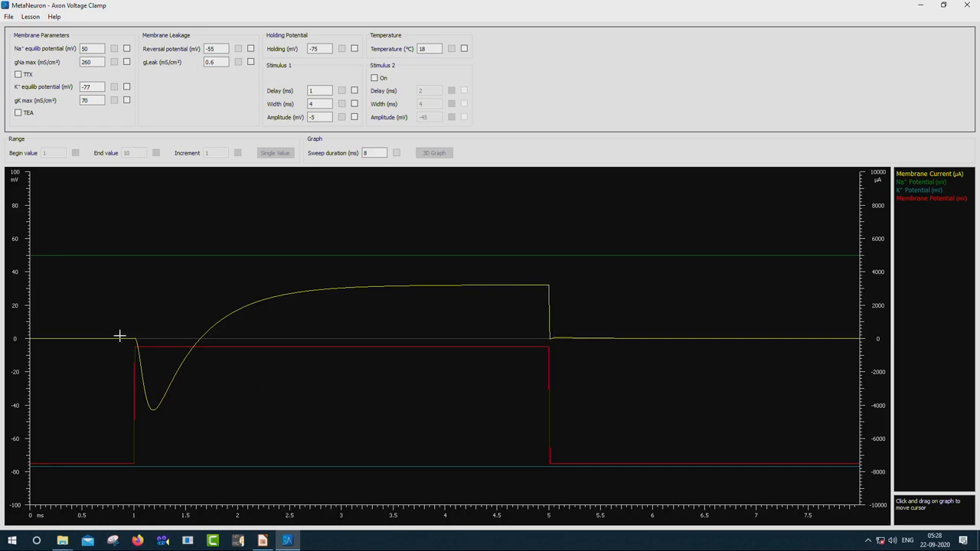
Step: Toggle the TTX sodium-channel block on and off under Membrane Parameters
left_click(19, 74)
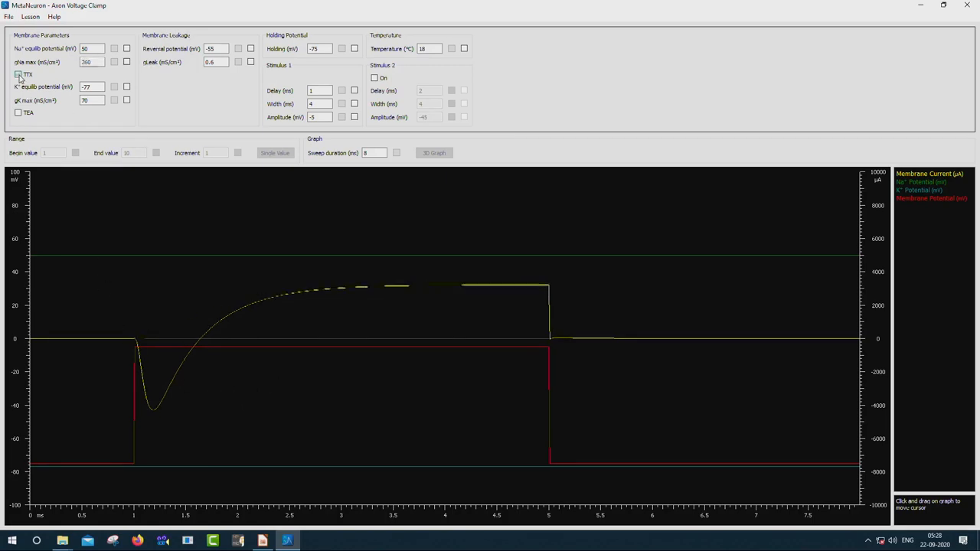
left_click(18, 74)
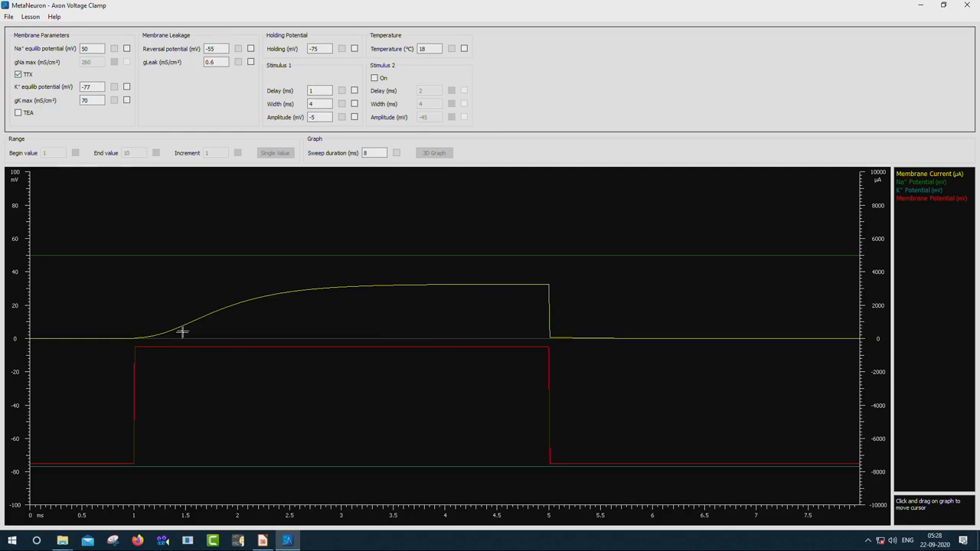
mouse_move(178, 344)
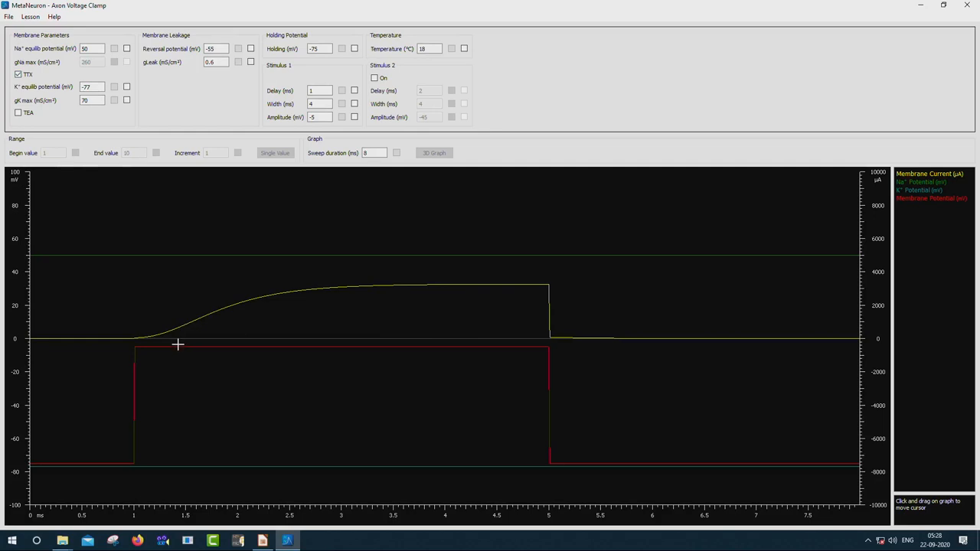
mouse_move(222, 324)
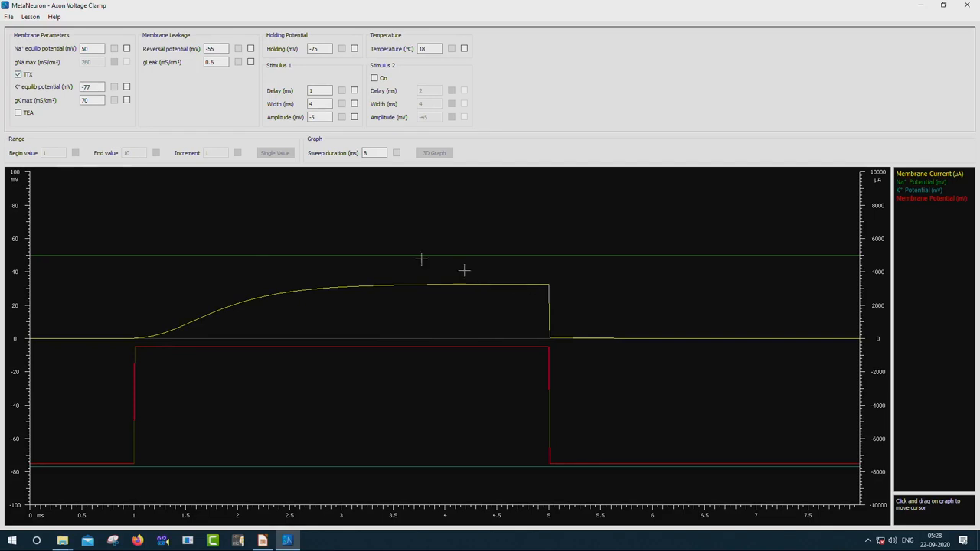
left_click(19, 73)
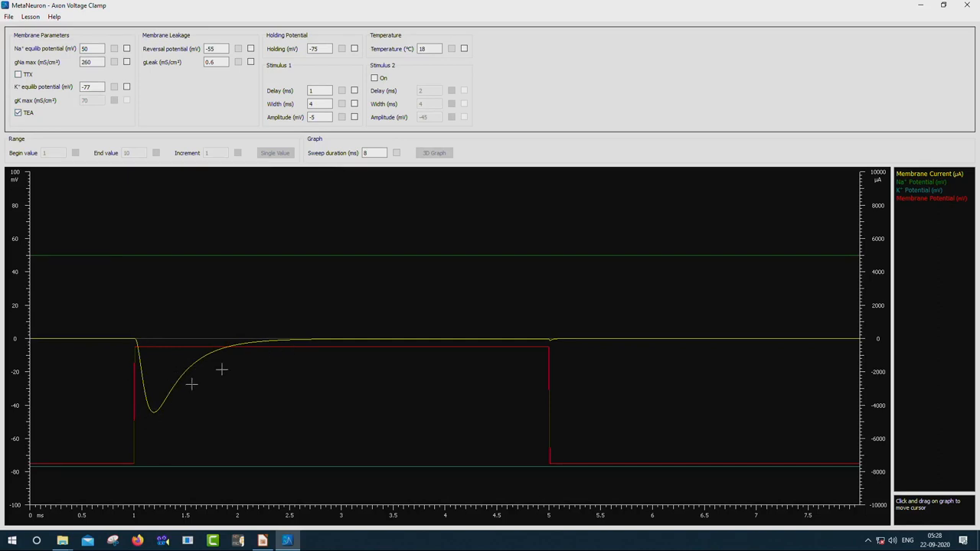
mouse_move(337, 351)
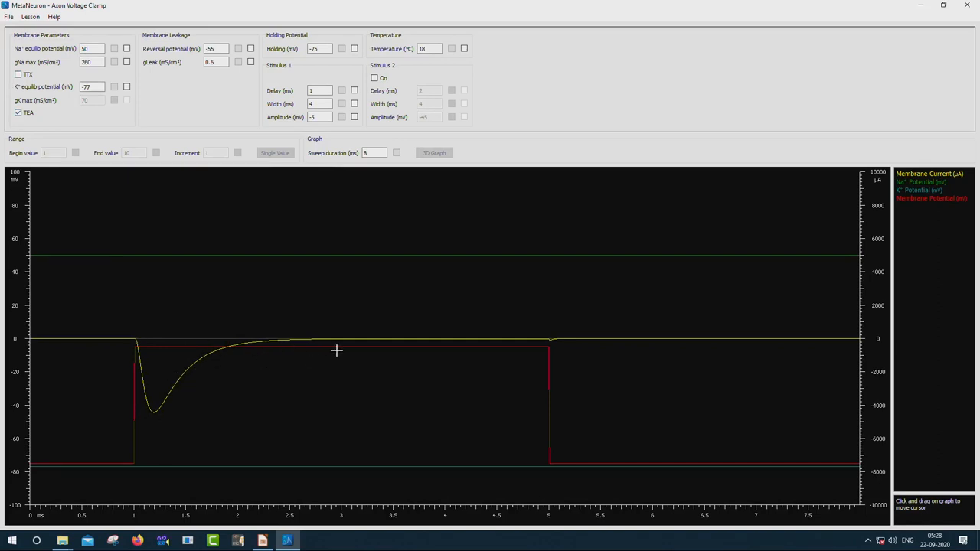
mouse_move(545, 349)
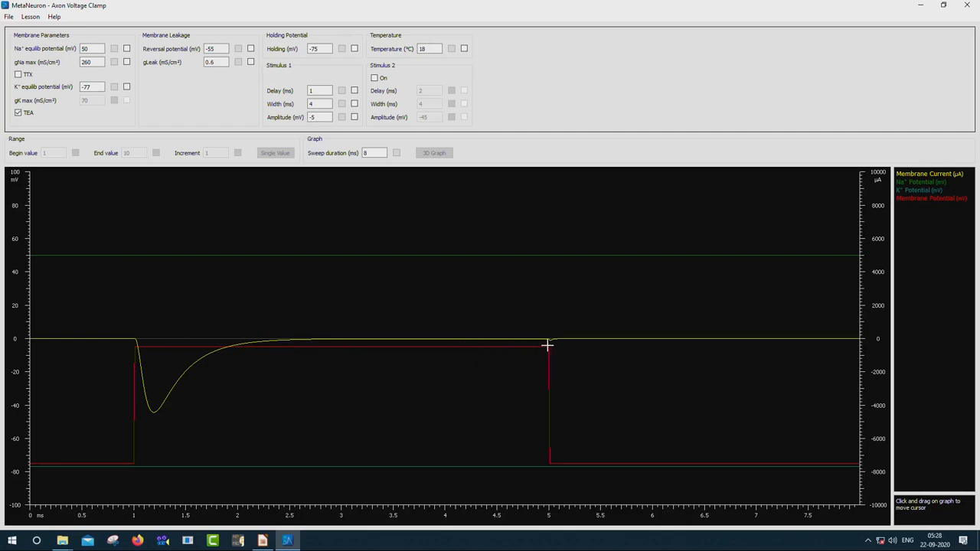
mouse_move(282, 340)
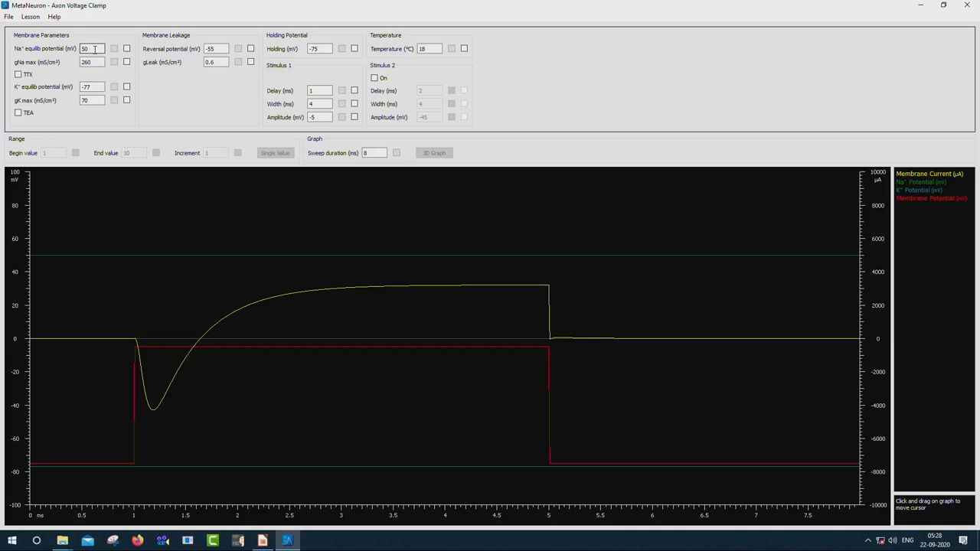
Step: Trial a Na+ equilibrium potential of 40, then restore all parameters to default
triple_click(92, 48)
type("40")
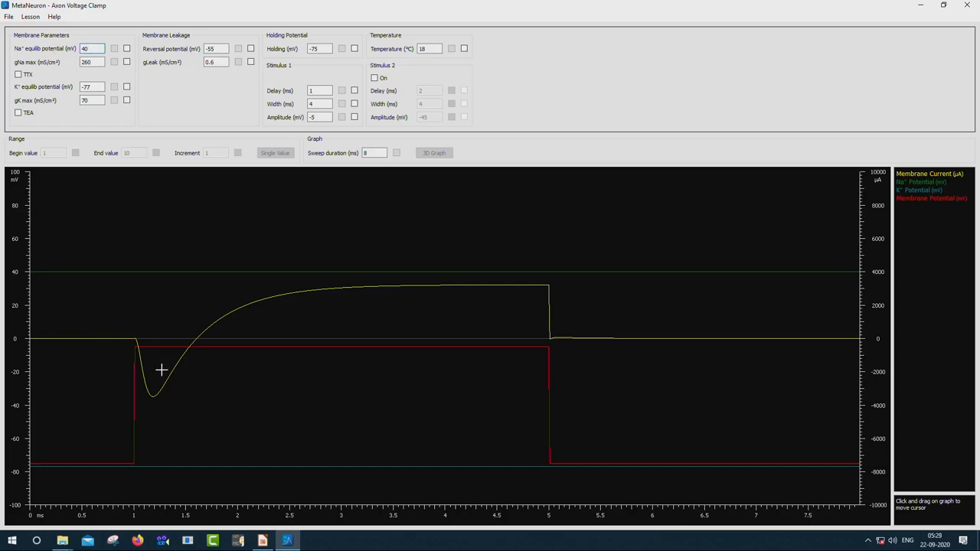
mouse_move(247, 305)
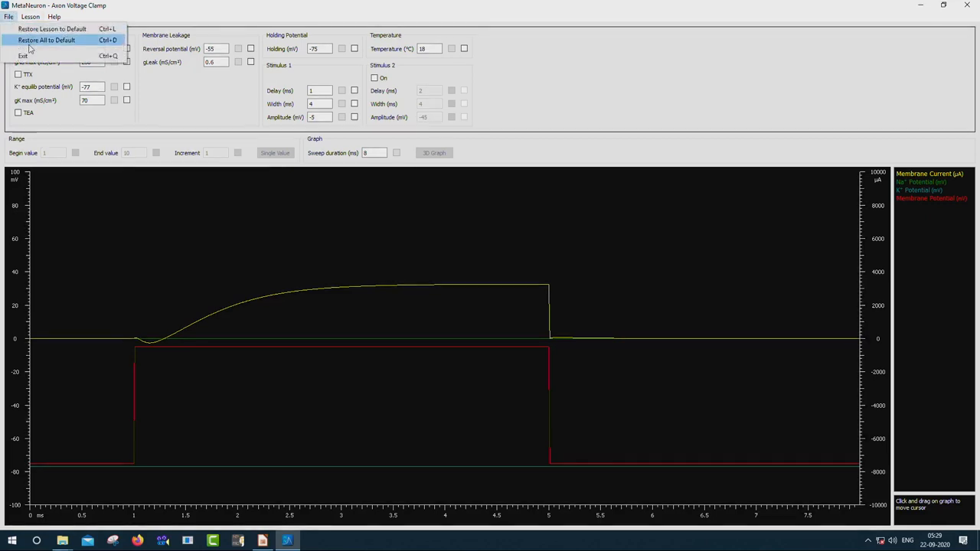
left_click(46, 39)
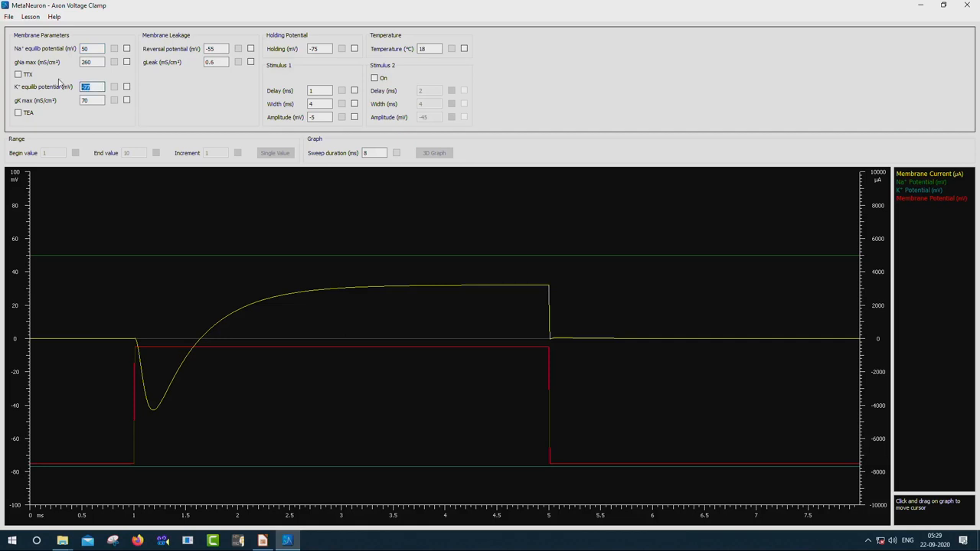
Step: Set the K+ equilibrium potential to -50 mV to shrink the outward current
type("-50")
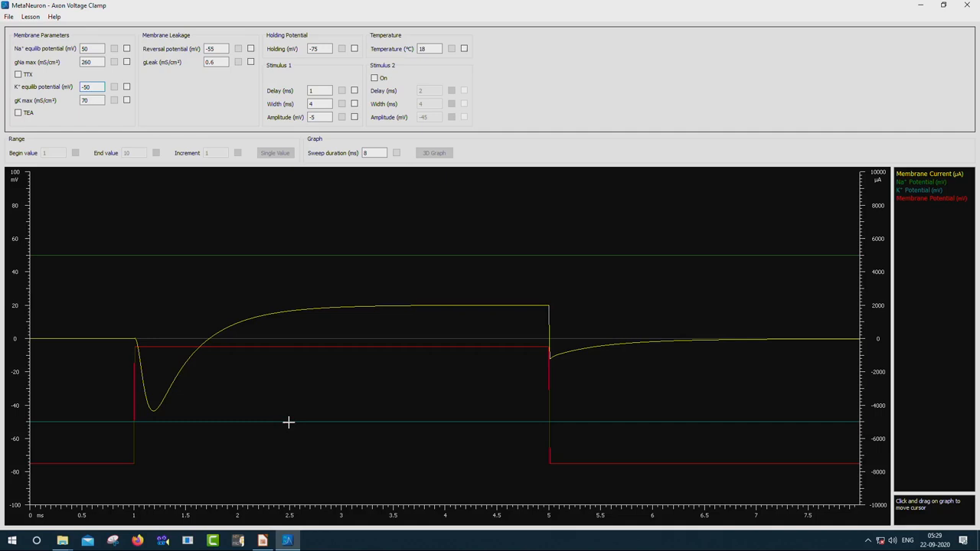
mouse_move(334, 316)
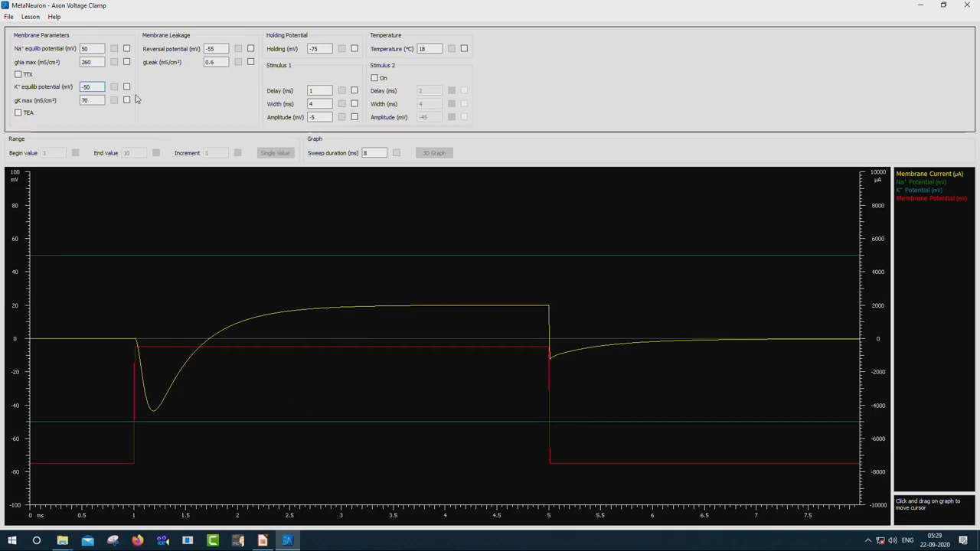
left_click(9, 15)
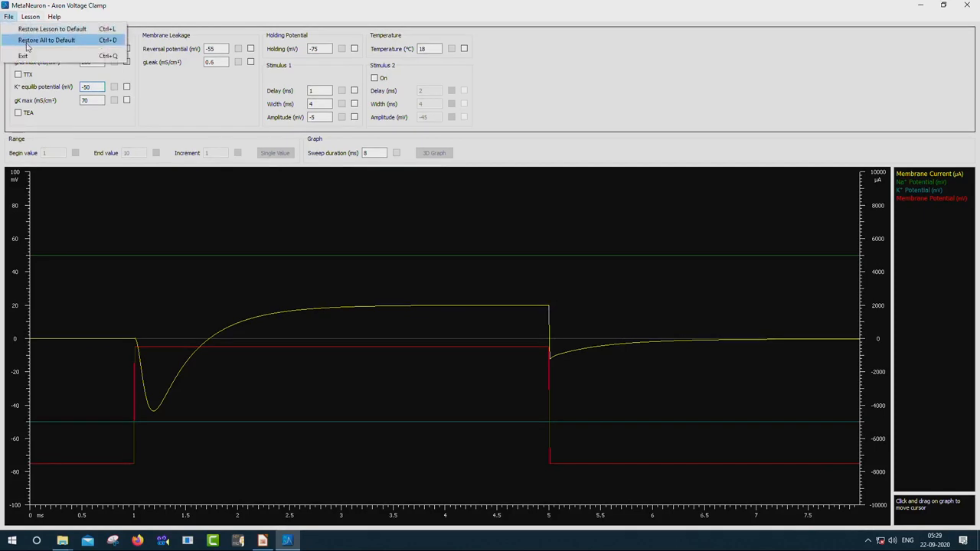
Step: Restore defaults, try gK max of 10, then return it to 70
left_click(46, 39)
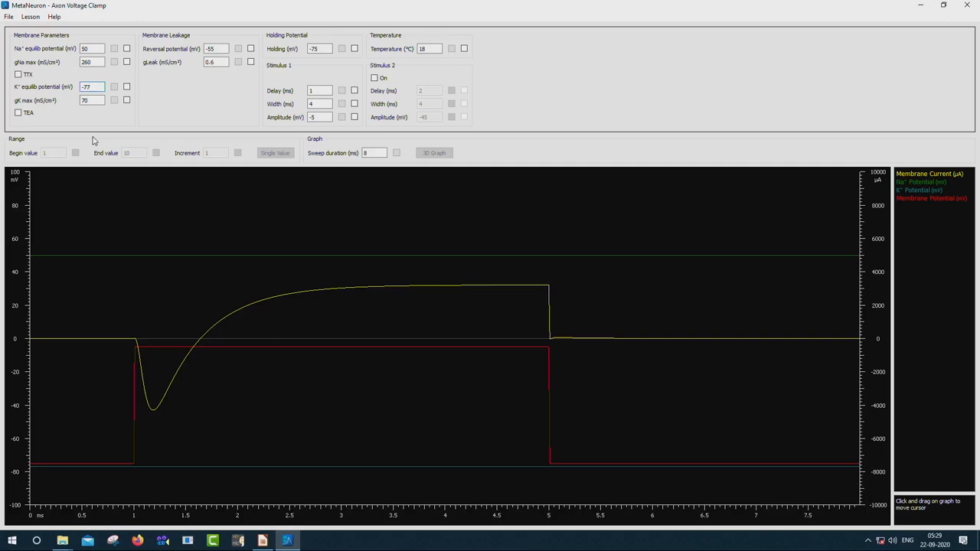
left_click(92, 61)
type("10")
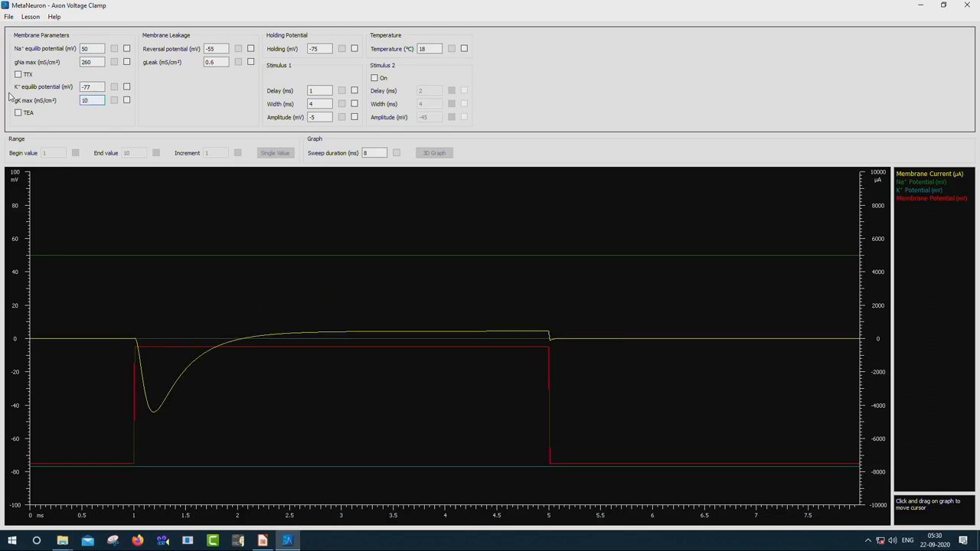
mouse_move(314, 337)
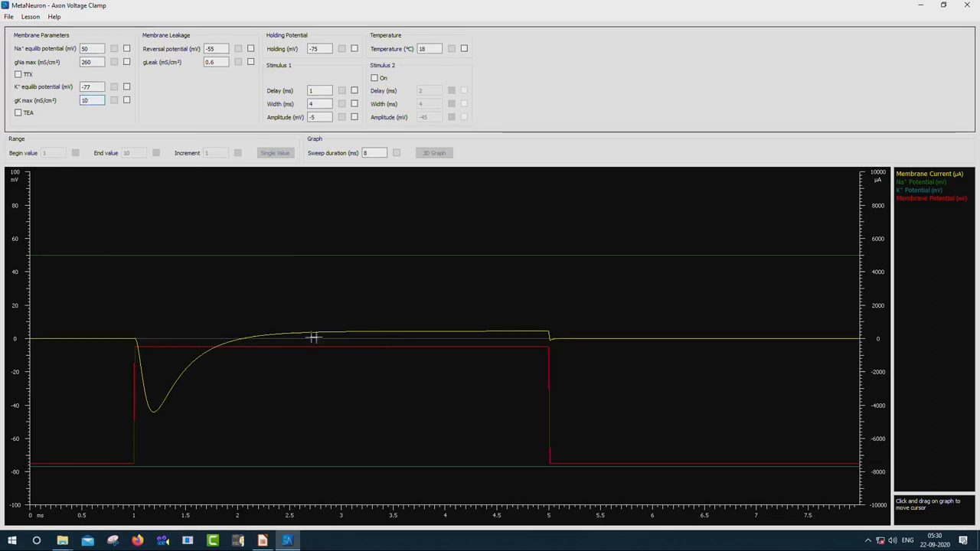
mouse_move(161, 340)
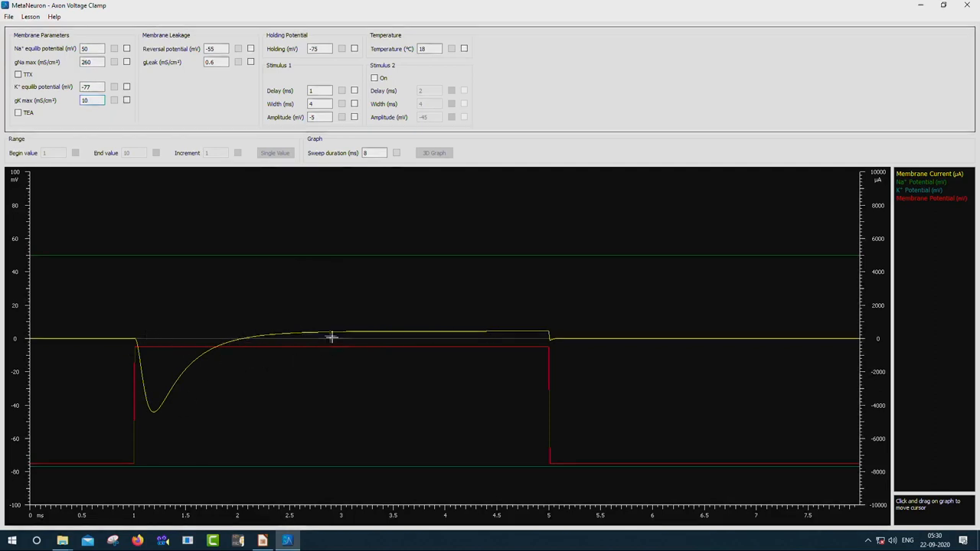
mouse_move(509, 334)
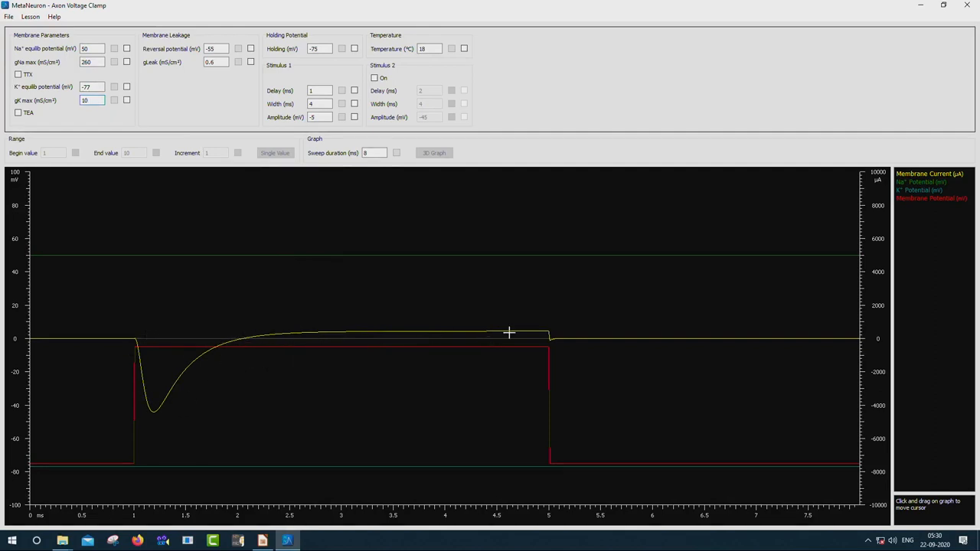
mouse_move(514, 349)
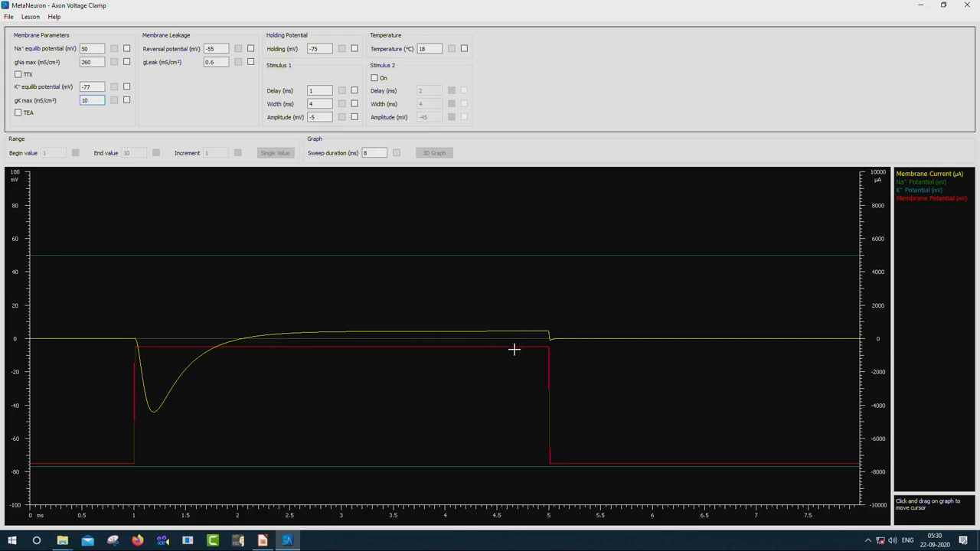
left_click(31, 15)
type("70")
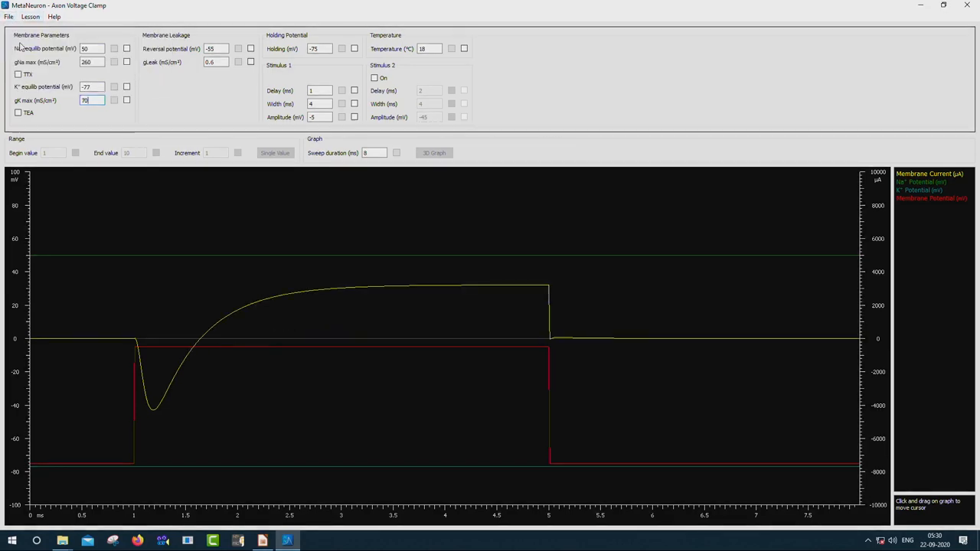
mouse_move(251, 153)
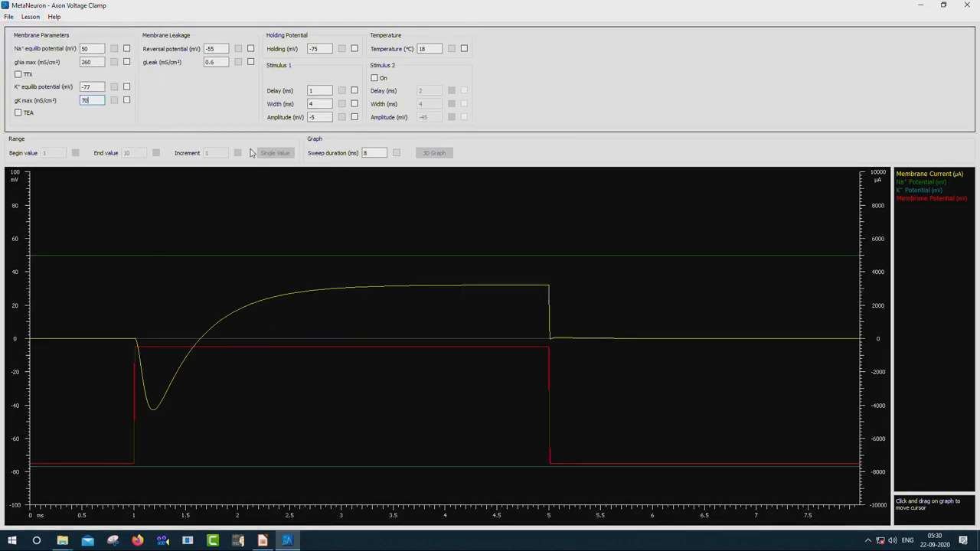
mouse_move(248, 144)
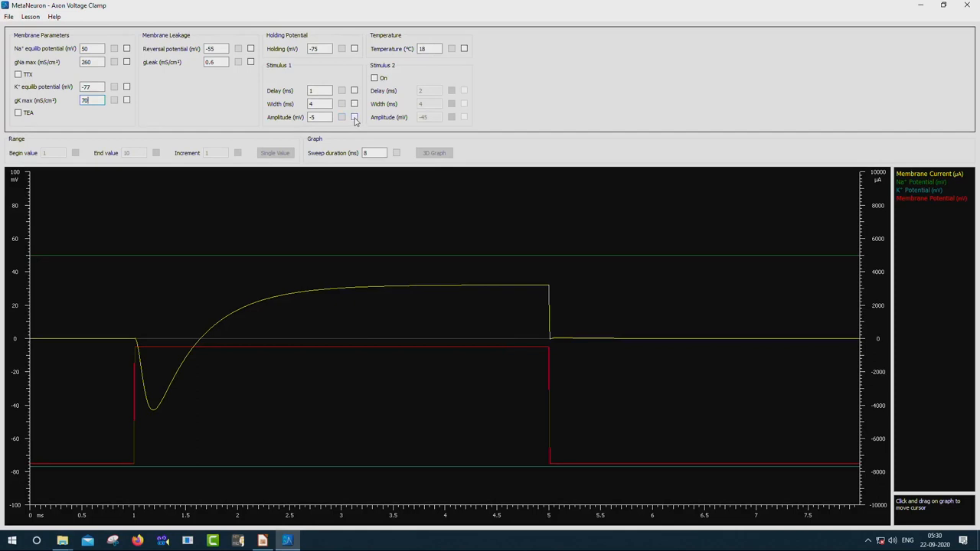
Step: Sweep the stimulus amplitude over a range and show the current family as a 3D graph
left_click(355, 116)
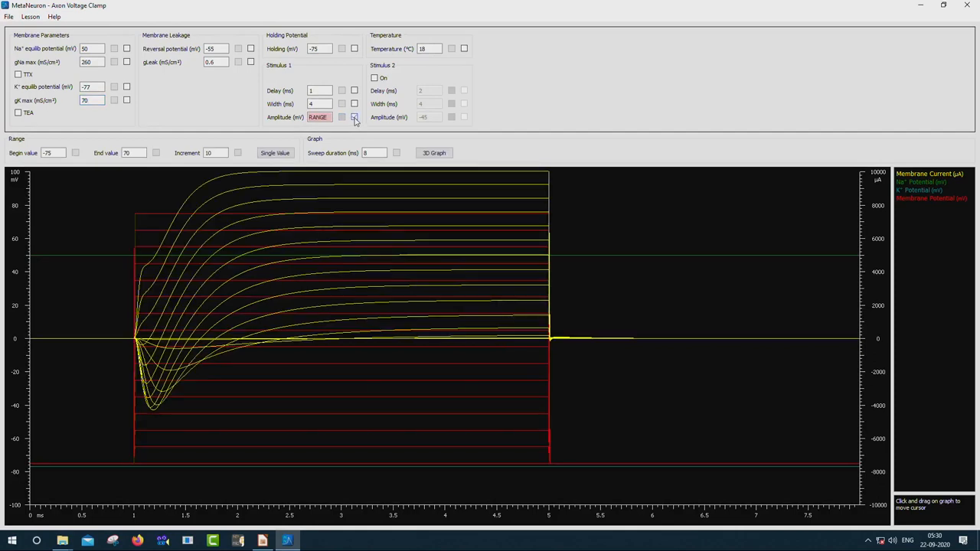
left_click(354, 117)
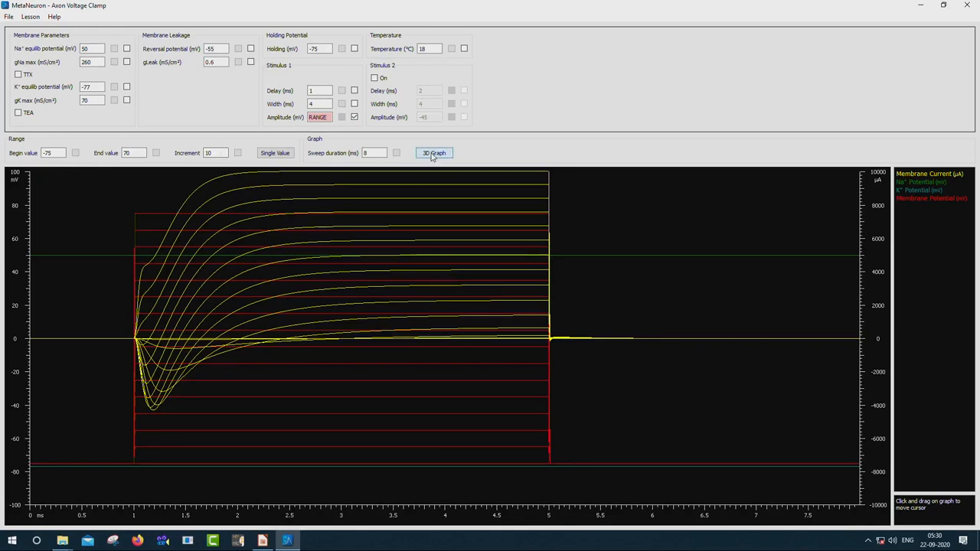
left_click(435, 153)
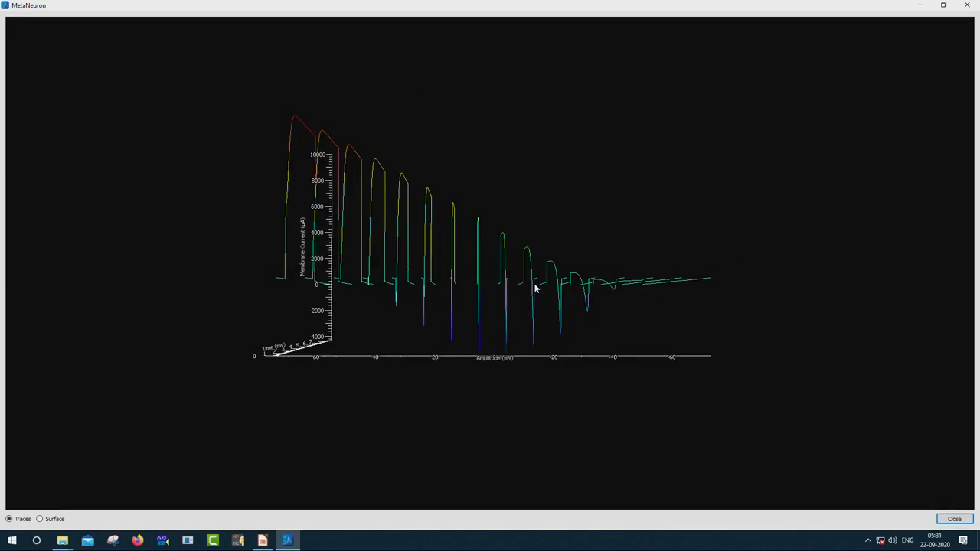
Step: Rotate the 3D trace plot, shrink its window and move it to the right
left_click_drag(537, 288, 345, 297)
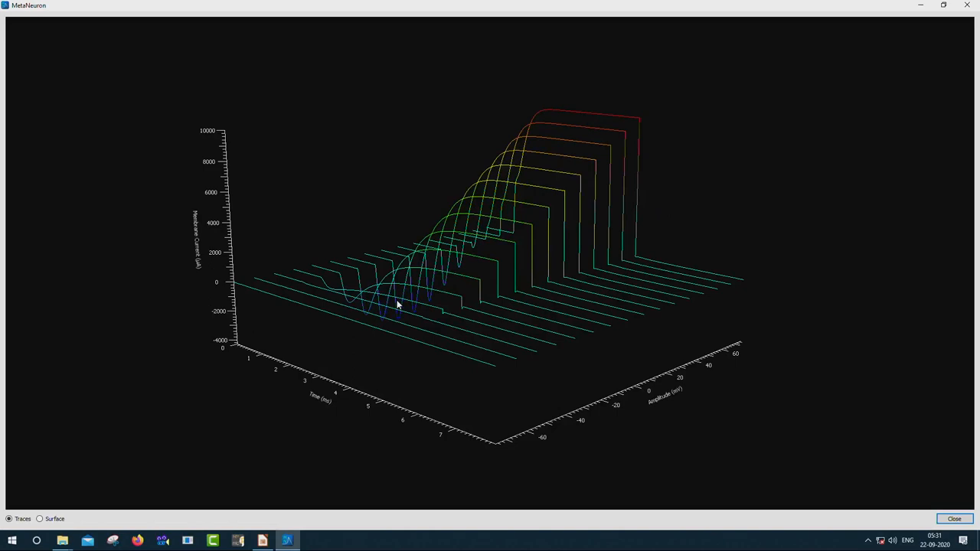
left_click(944, 6)
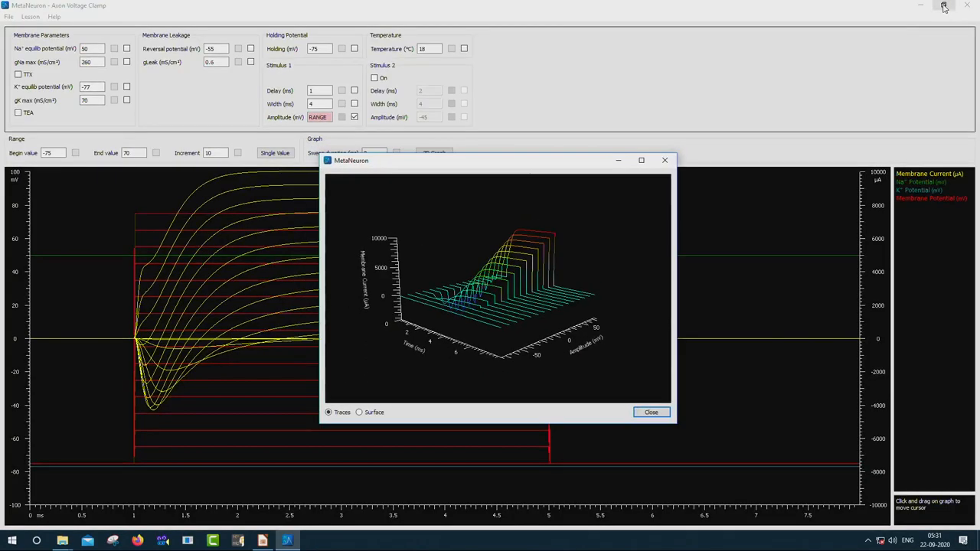
left_click_drag(498, 161, 581, 153)
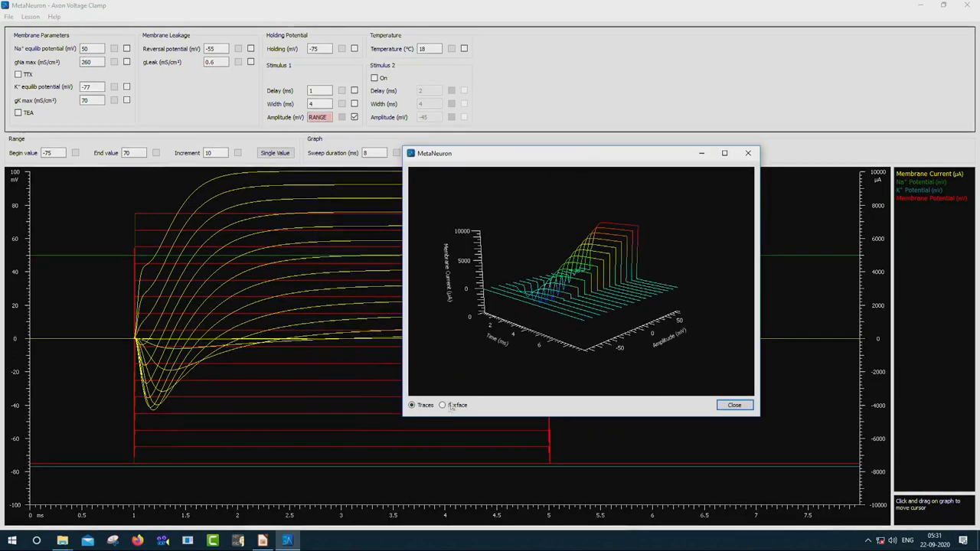
Step: Show the current family as a shaded surface, view it from above, then close the plot
left_click(442, 404)
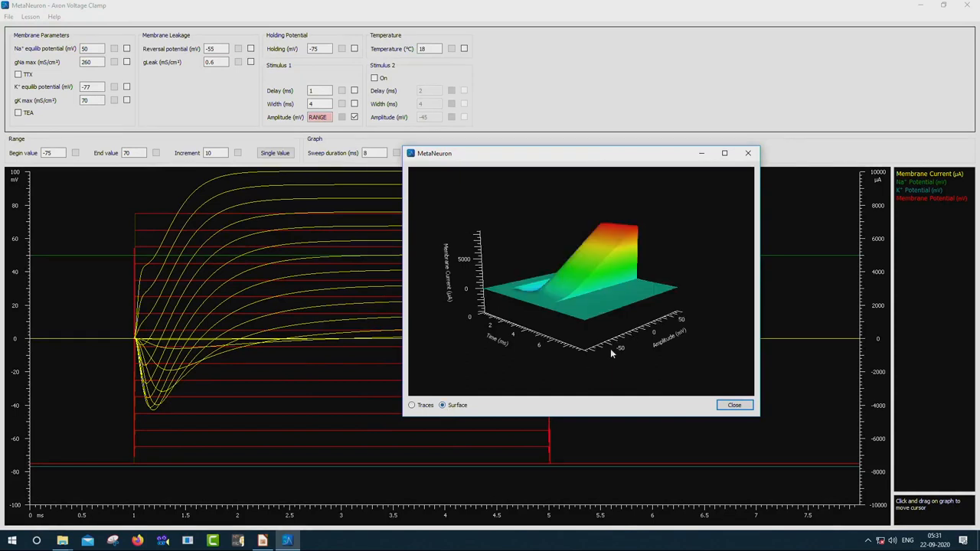
mouse_move(613, 358)
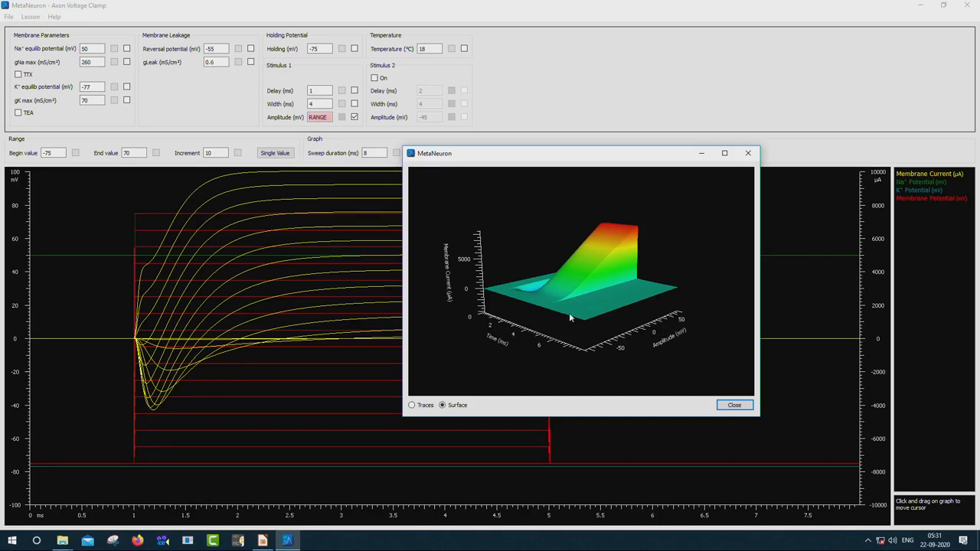
mouse_move(642, 224)
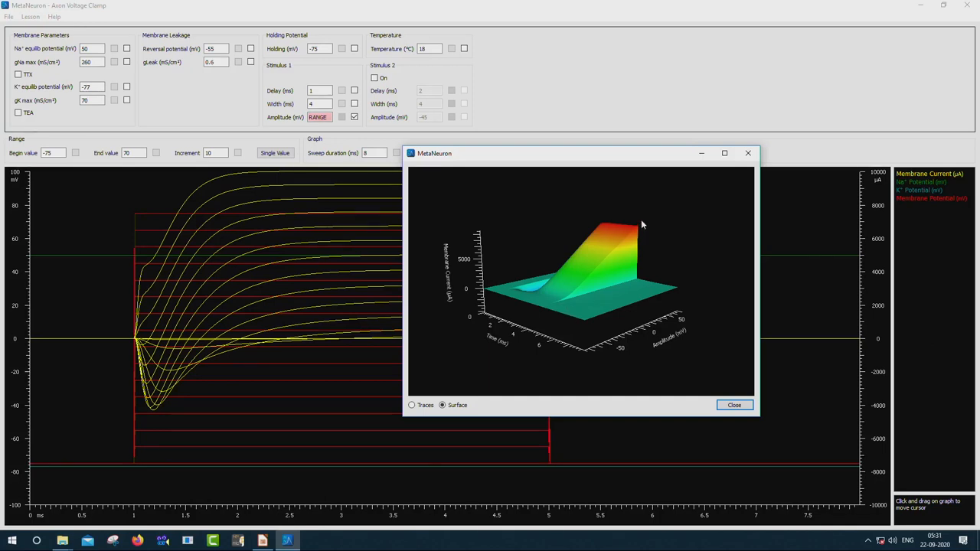
left_click_drag(643, 222, 628, 306)
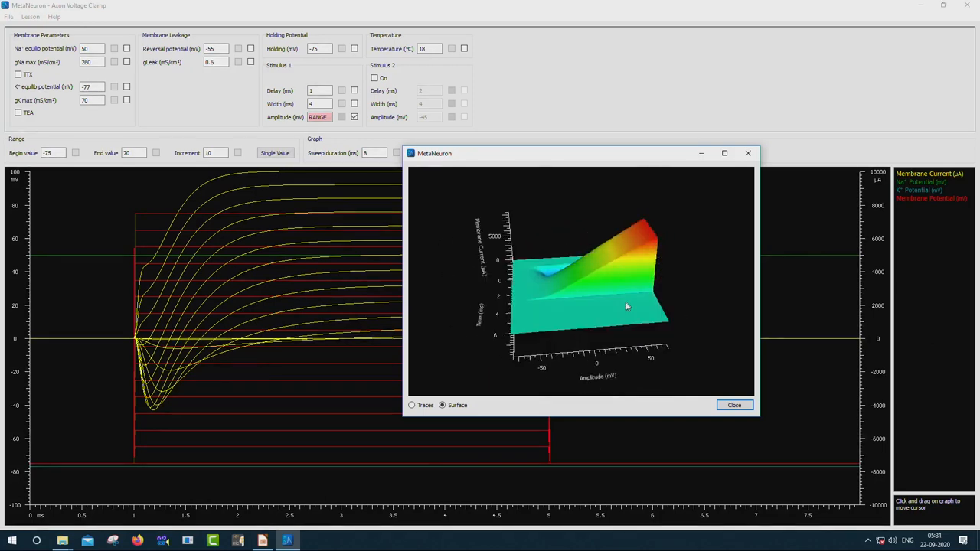
left_click_drag(627, 306, 621, 297)
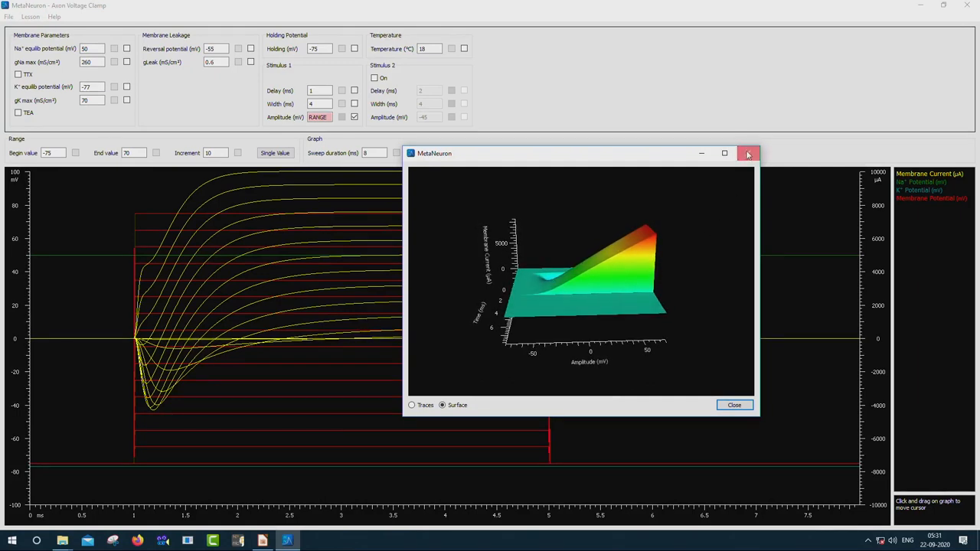
left_click(749, 153)
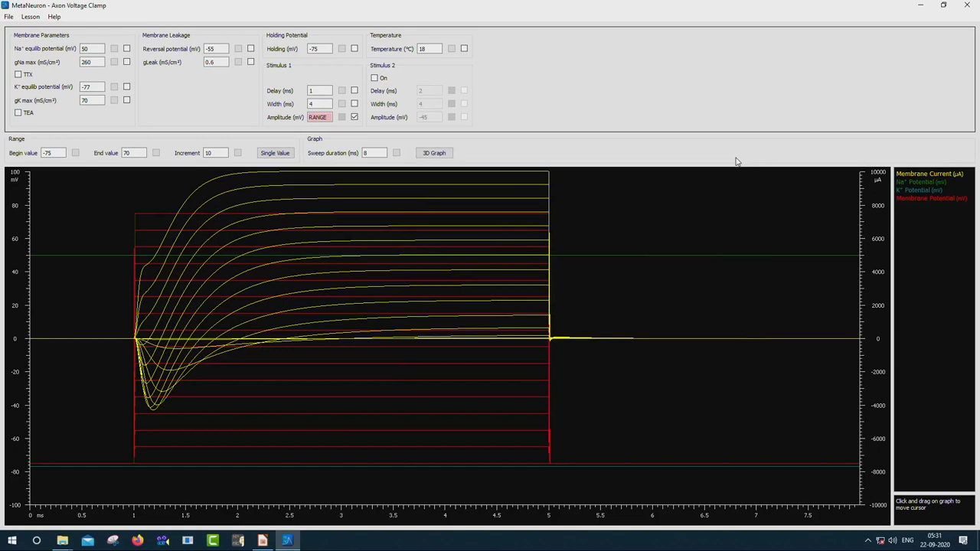
mouse_move(724, 175)
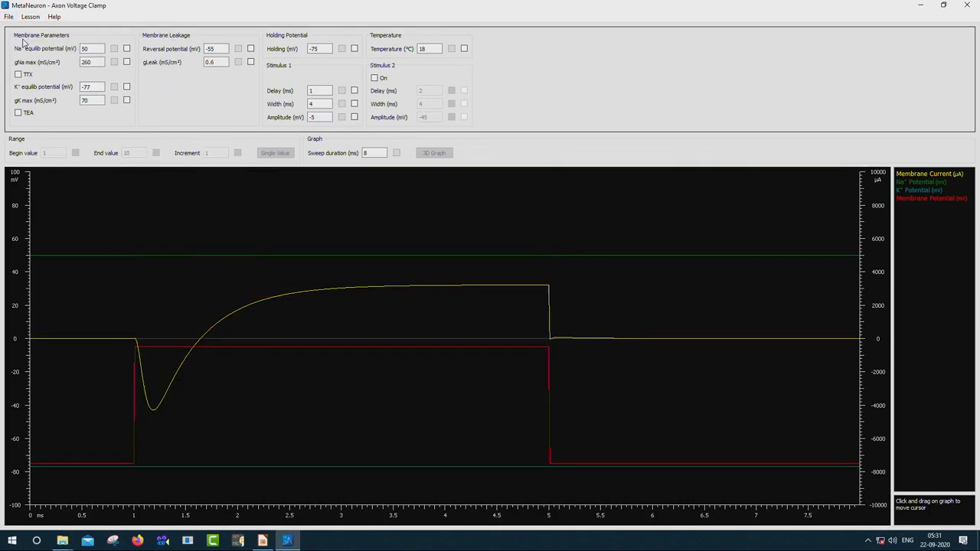
Step: Set the sweep duration to 20 ms and turn on Stimulus 2
left_click(374, 154)
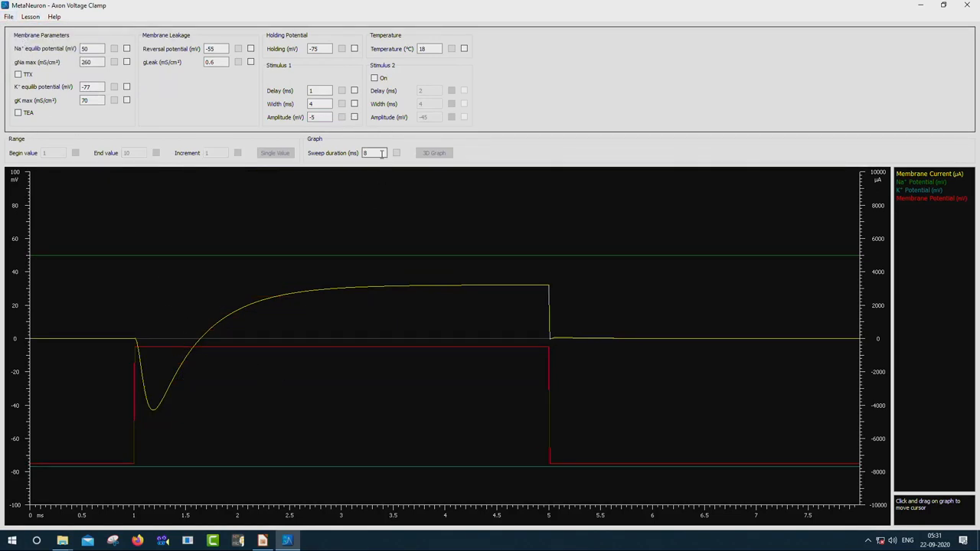
triple_click(374, 153)
type("20")
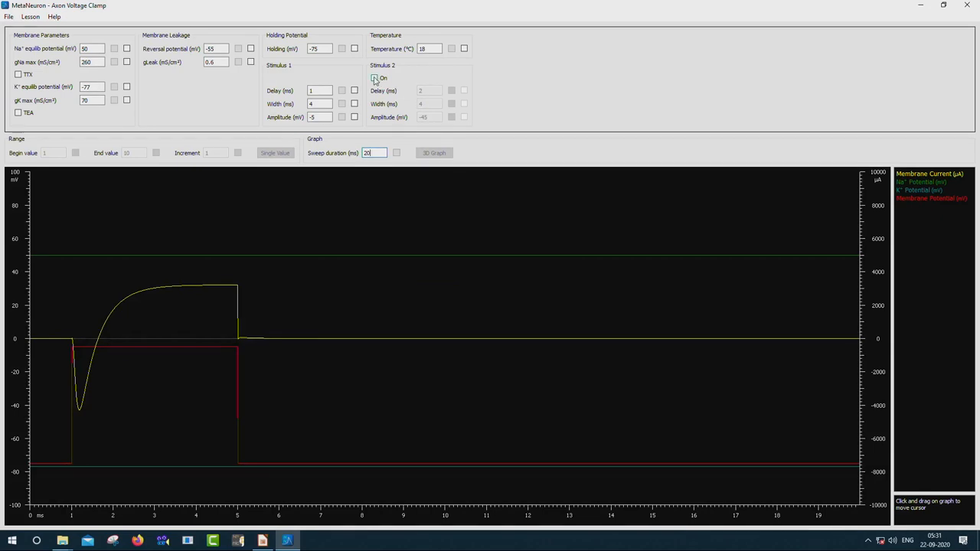
left_click(374, 78)
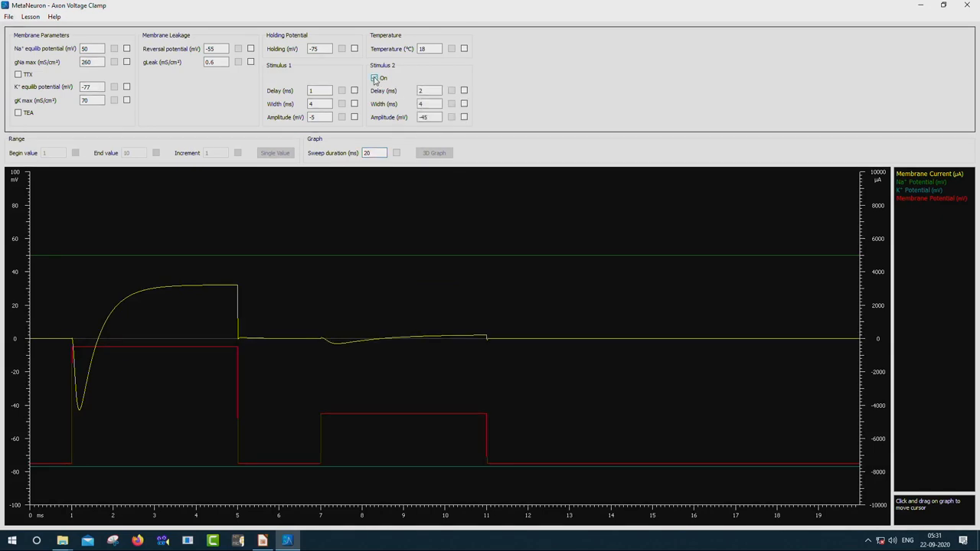
Step: Examine the two-pulse traces and bring up the File menu's restore-to-default options
left_click(374, 76)
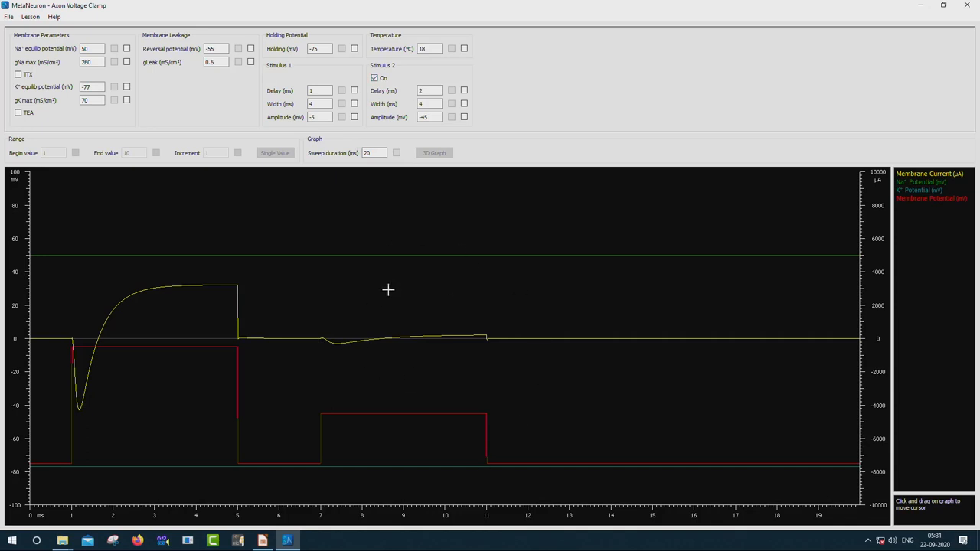
mouse_move(172, 388)
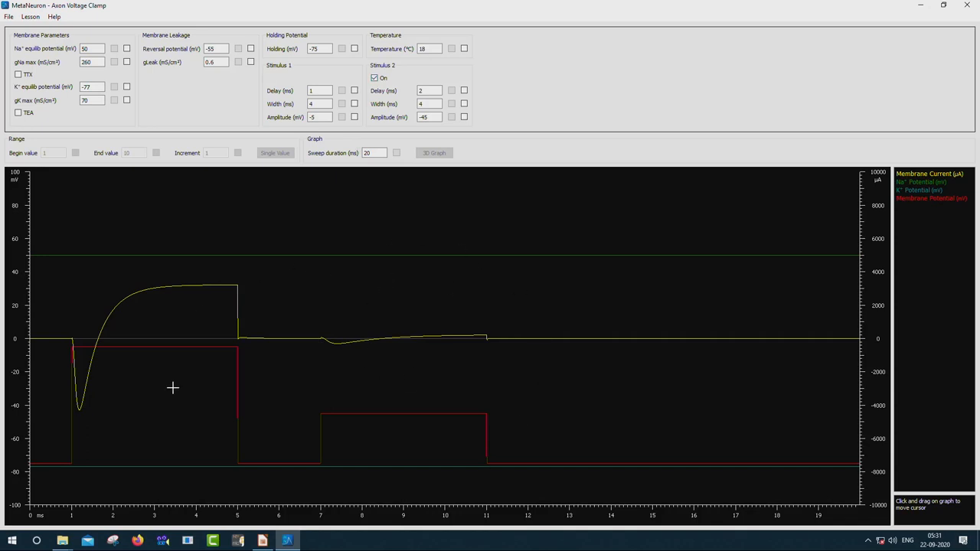
mouse_move(74, 340)
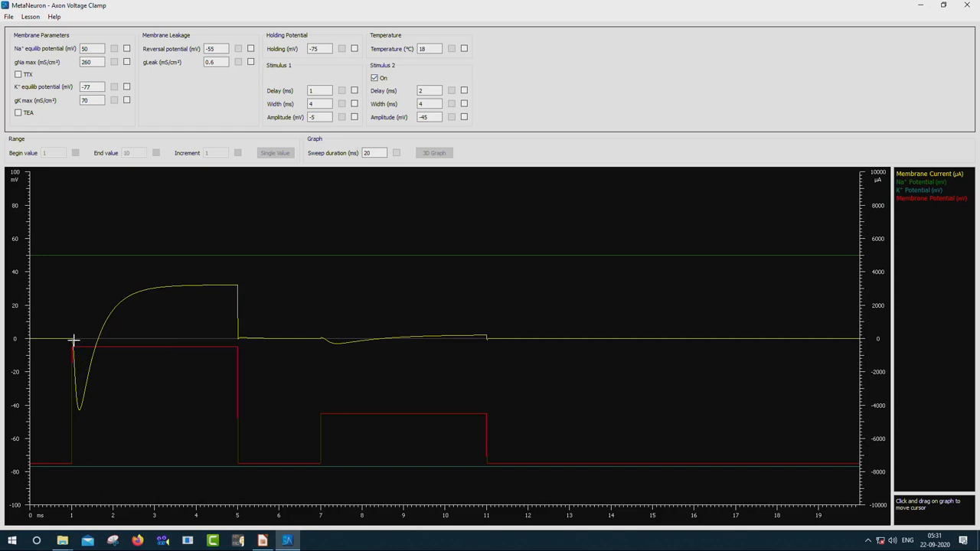
mouse_move(279, 275)
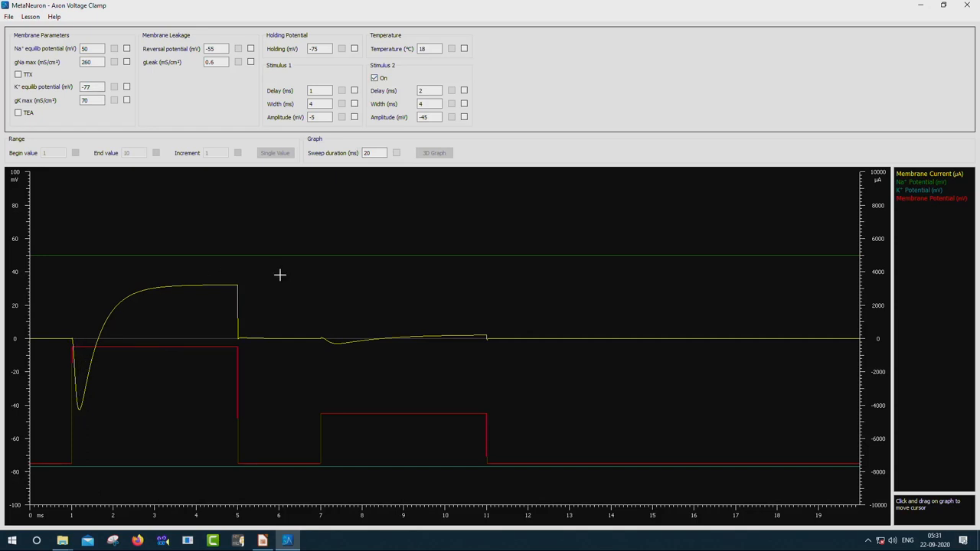
mouse_move(114, 361)
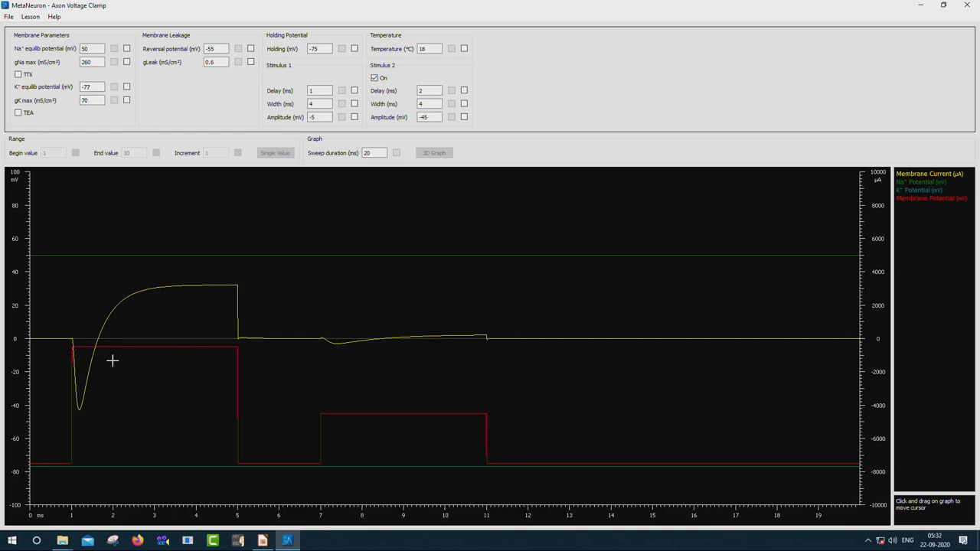
mouse_move(318, 389)
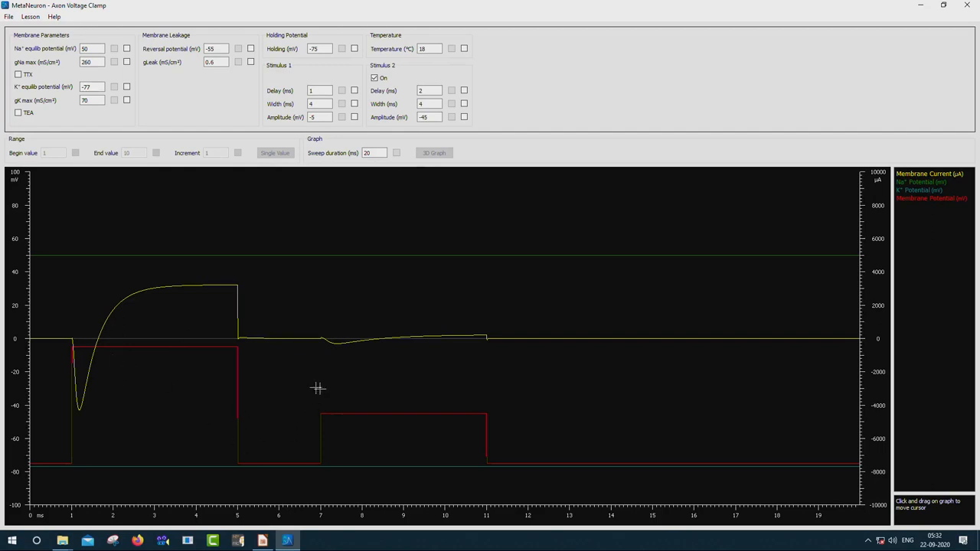
mouse_move(331, 398)
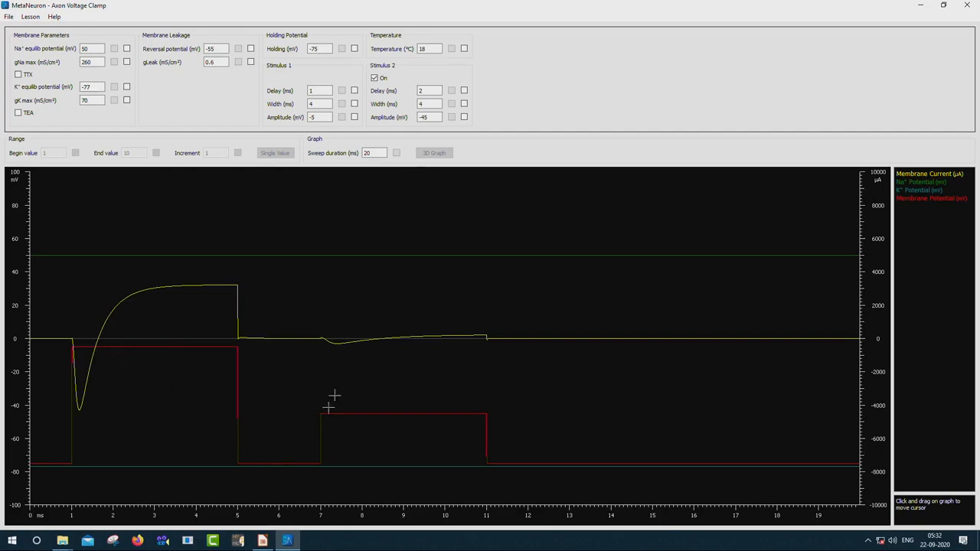
mouse_move(422, 343)
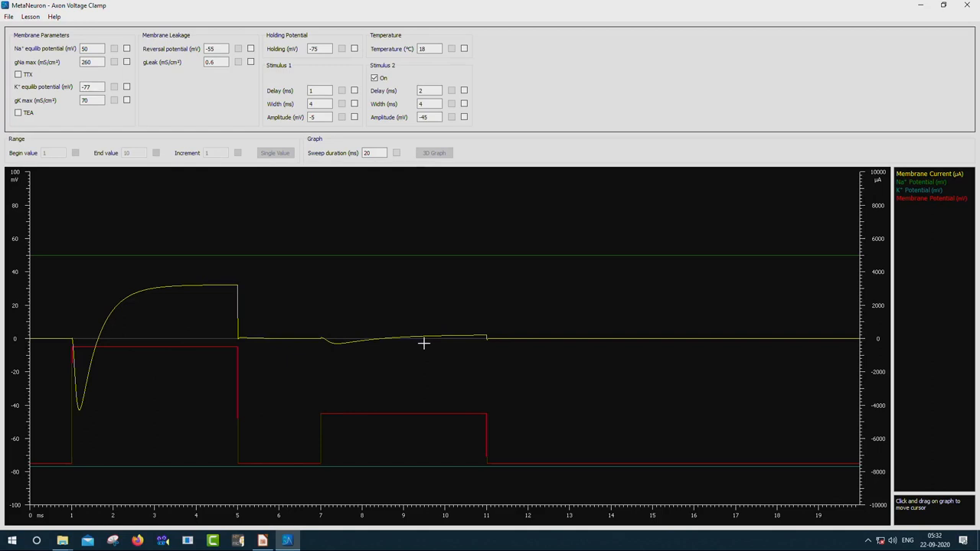
mouse_move(358, 382)
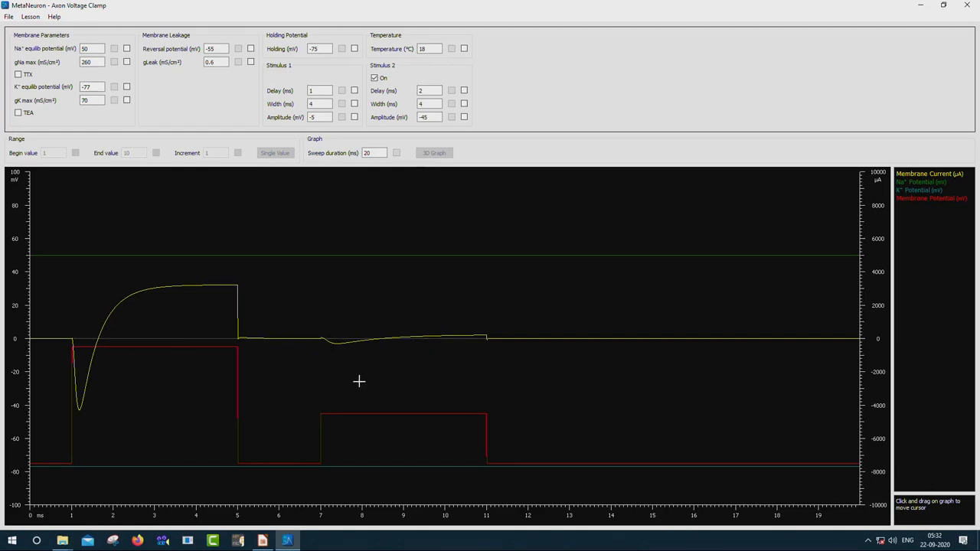
mouse_move(359, 361)
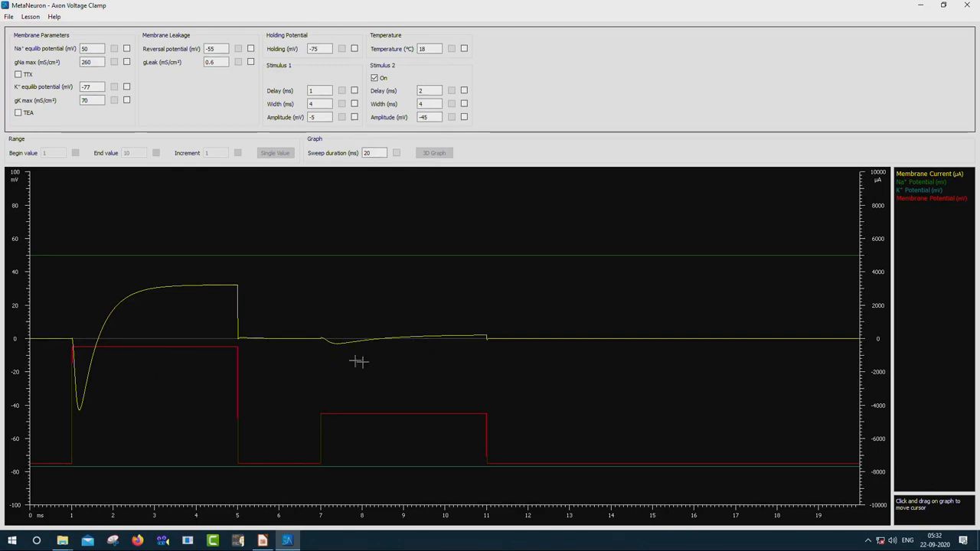
mouse_move(457, 328)
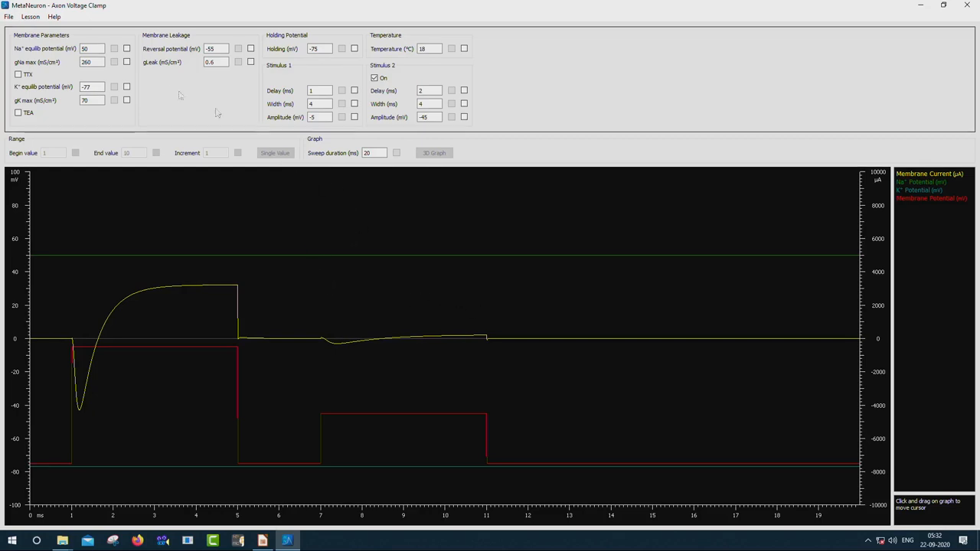
left_click(9, 15)
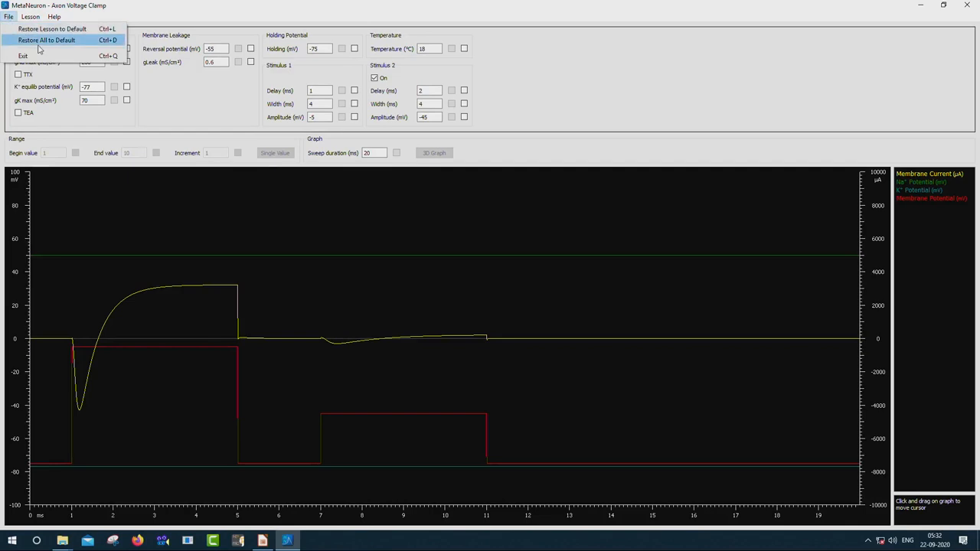